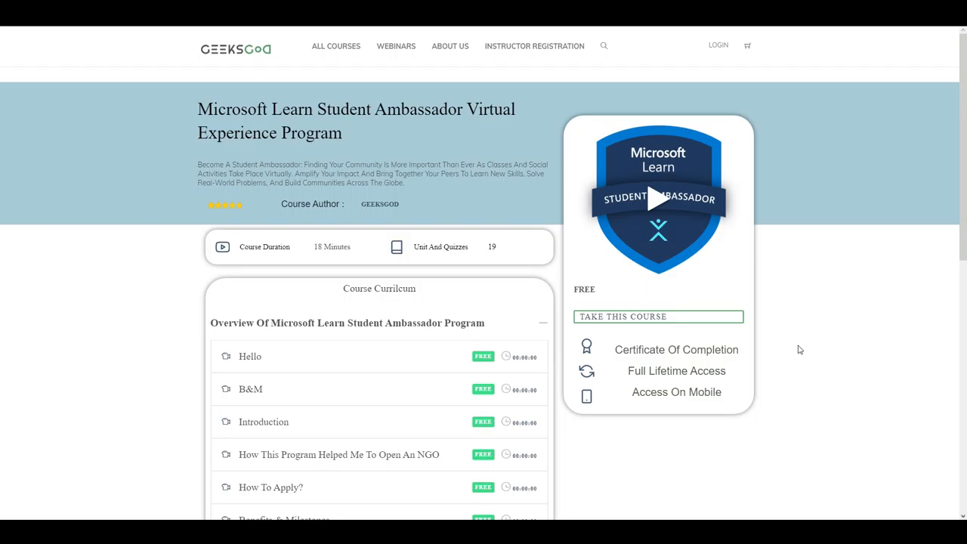
mouse_move(798, 348)
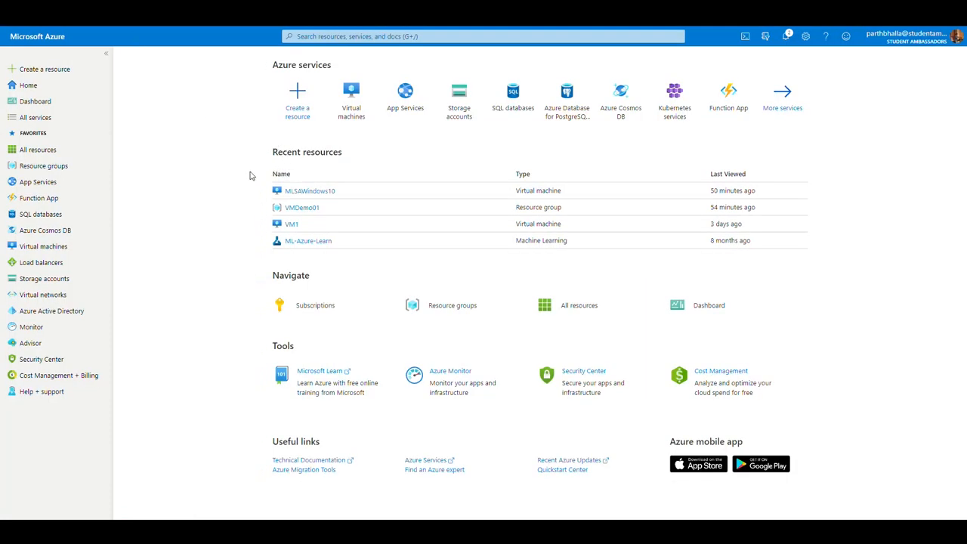
mouse_move(233, 181)
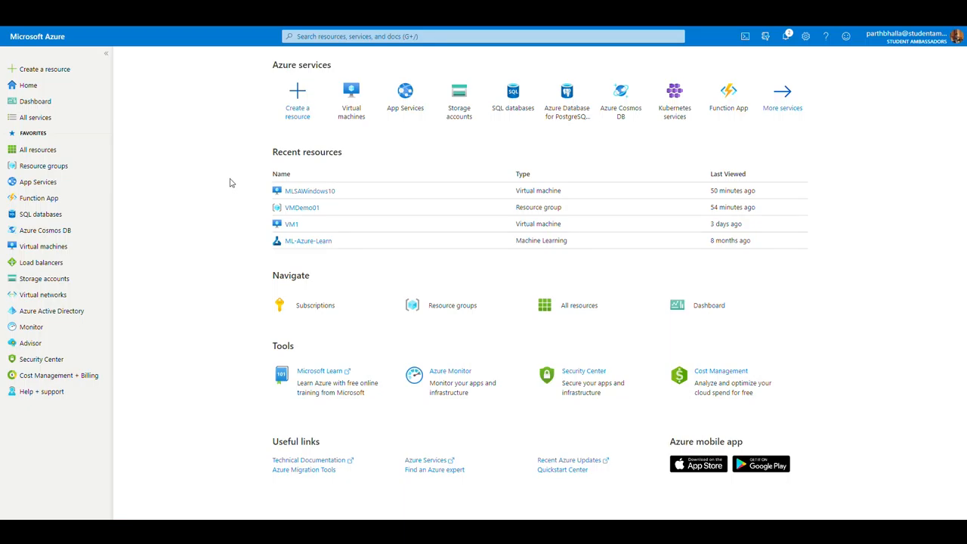
mouse_move(238, 190)
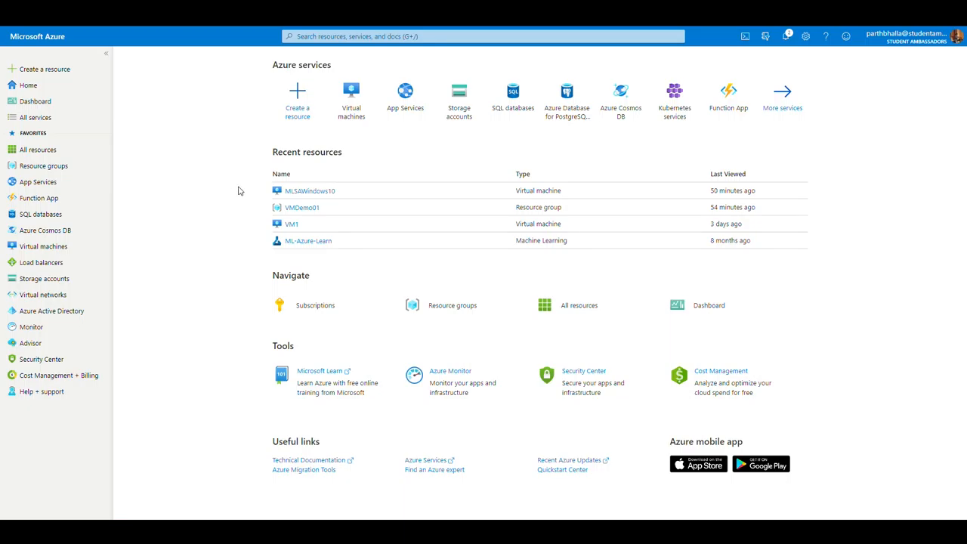
mouse_move(43, 245)
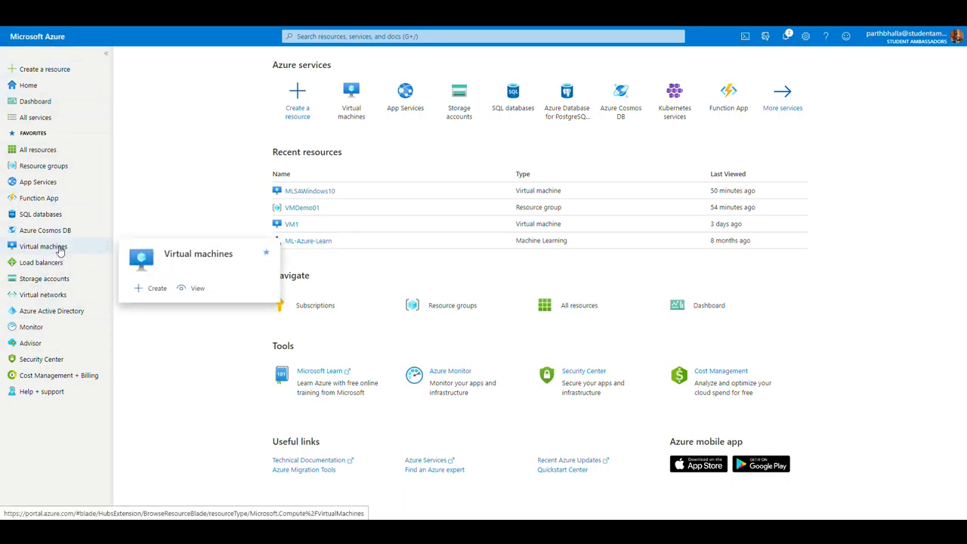
- Show the Virtual machines list and the Add choices for a new machine
left_click(43, 245)
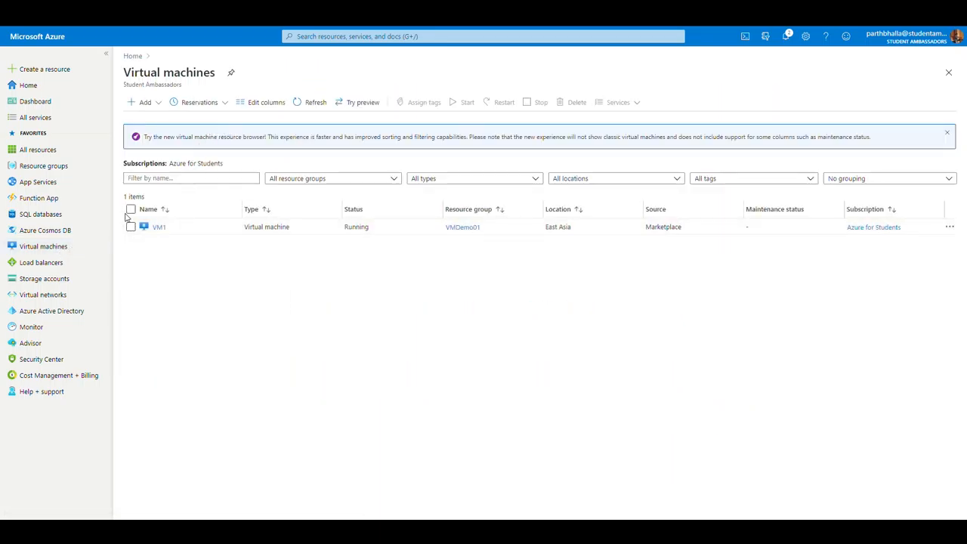
mouse_move(467, 351)
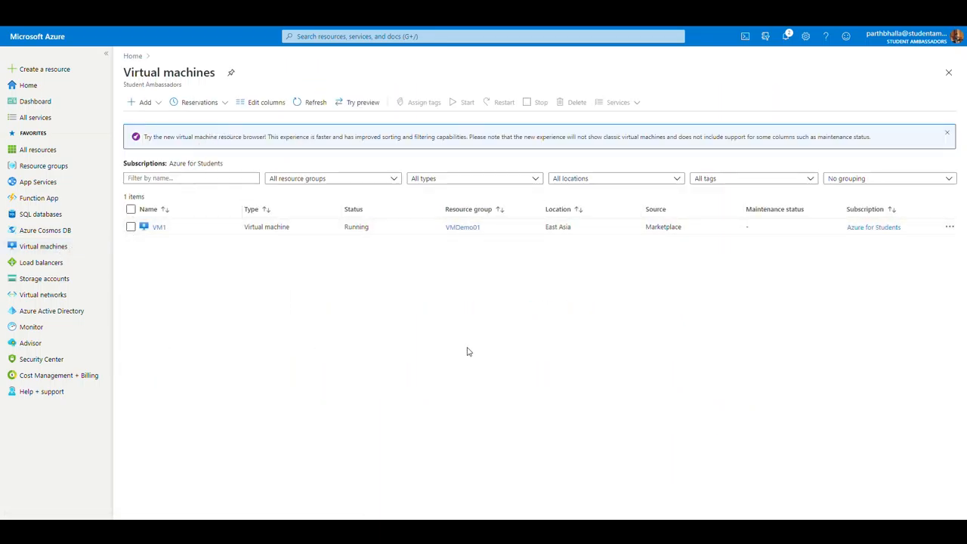
mouse_move(529, 313)
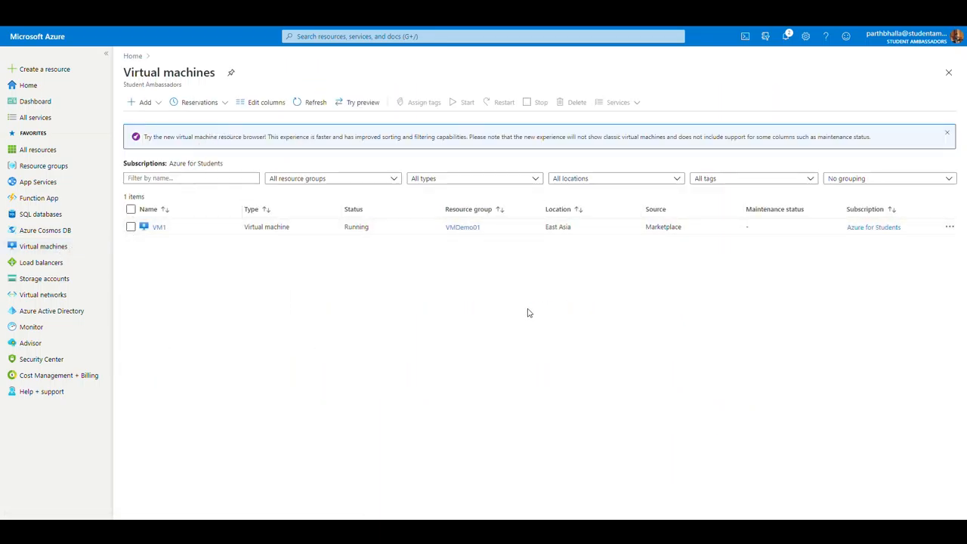
left_click(144, 102)
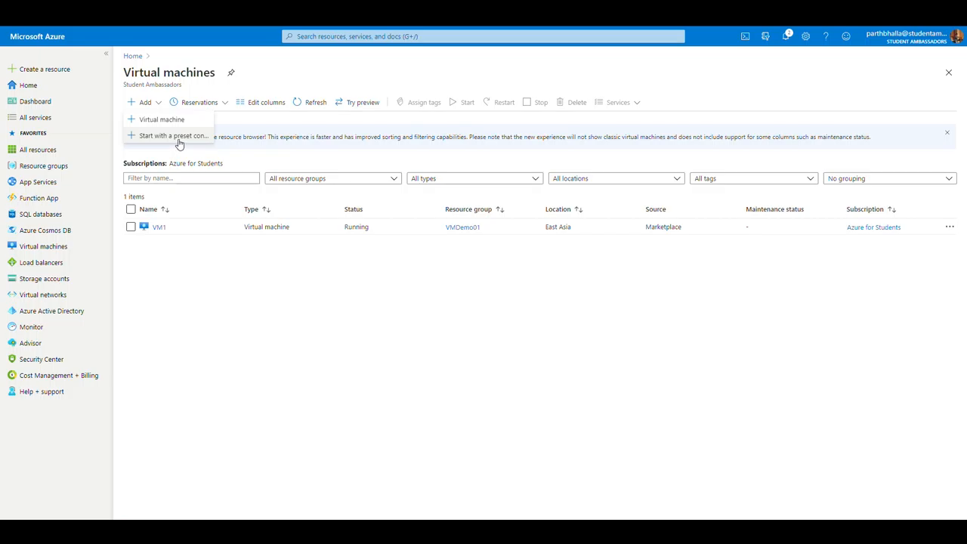
mouse_move(161, 119)
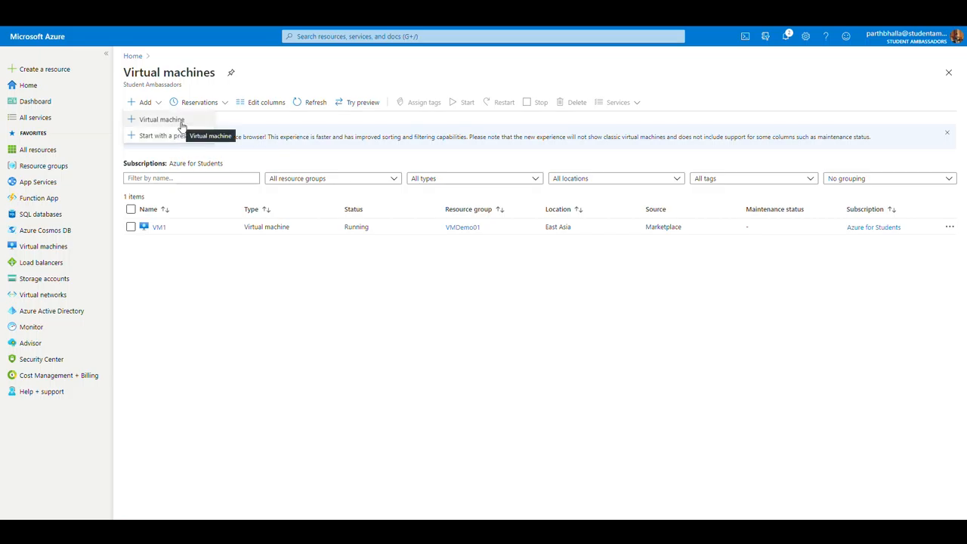
- Start a new VM in subscription Azure for Students, resource group Learn, named MSLATest01
left_click(161, 119)
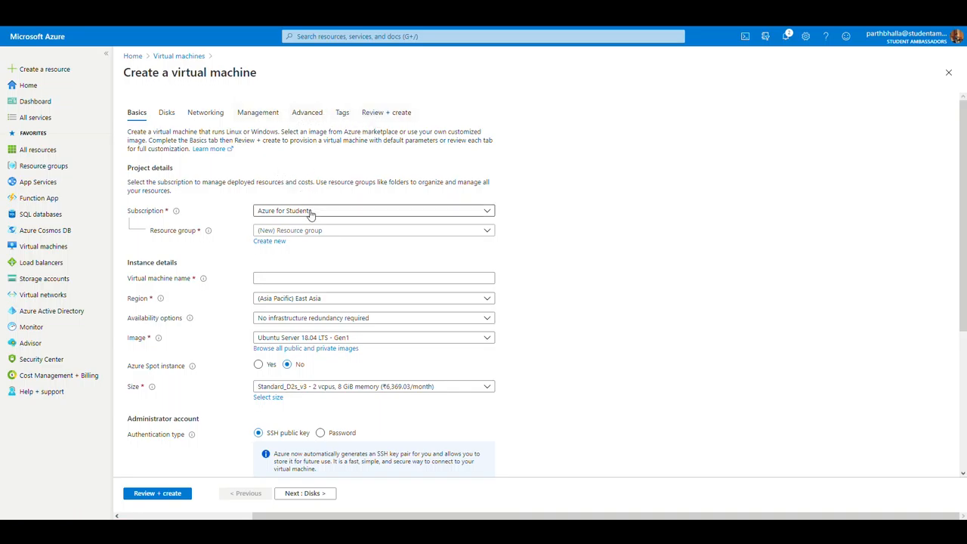
left_click(373, 210)
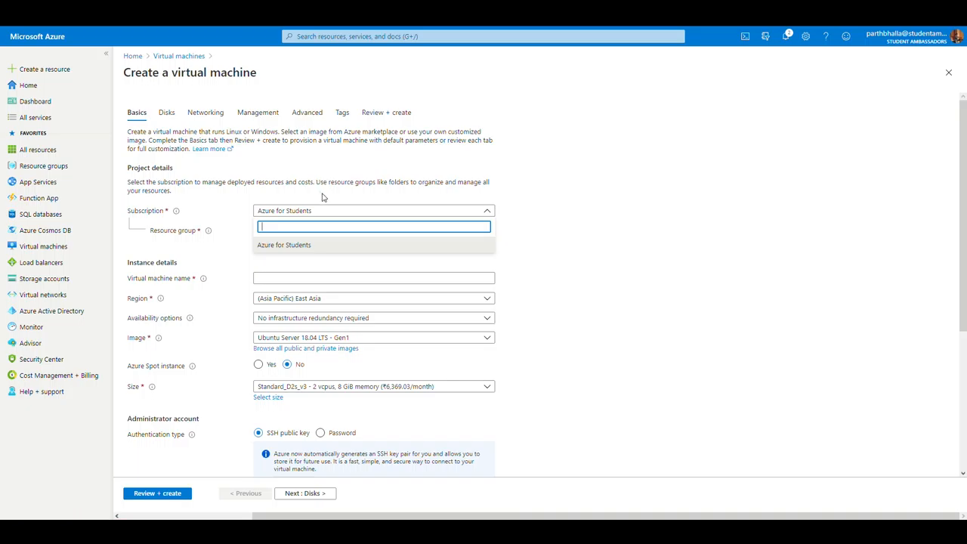
left_click(283, 244)
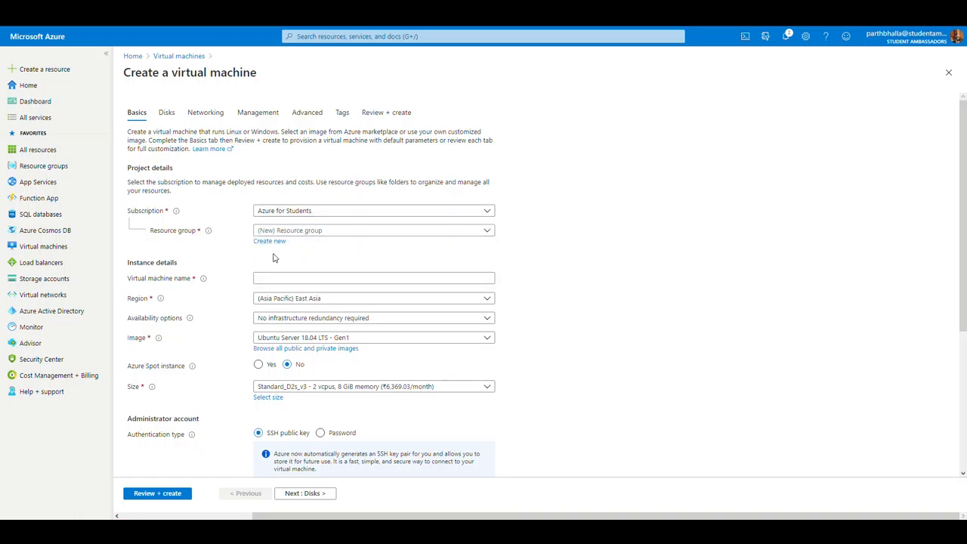
left_click(373, 231)
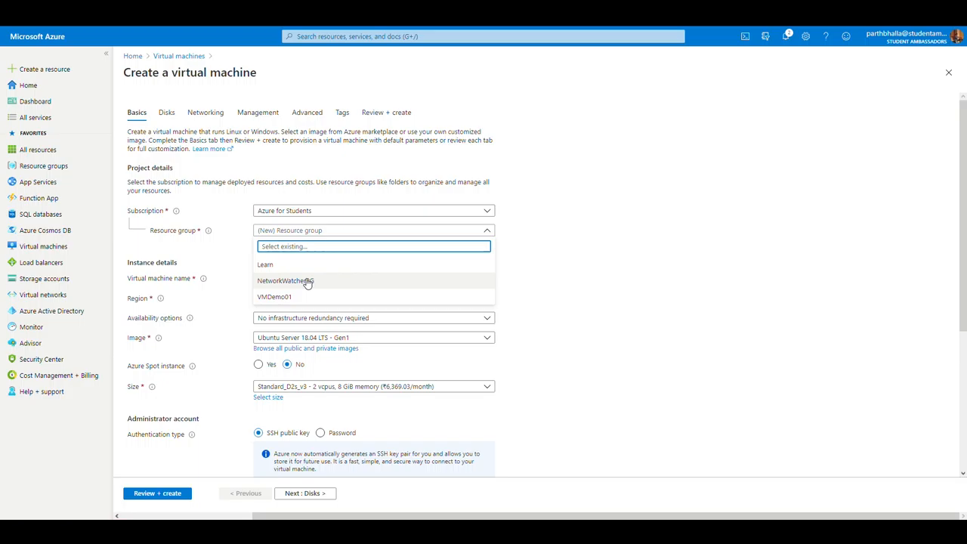
mouse_move(301, 270)
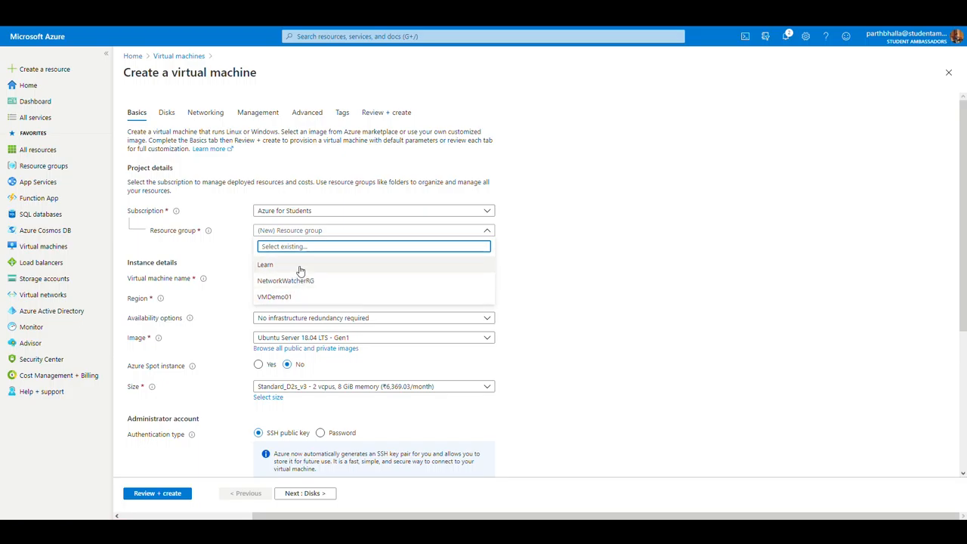
left_click(265, 264)
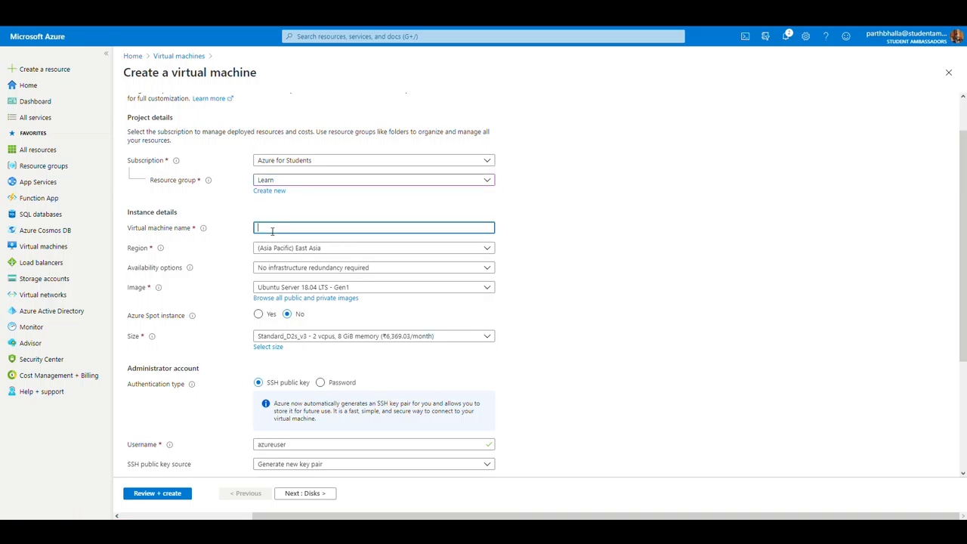
mouse_move(342, 222)
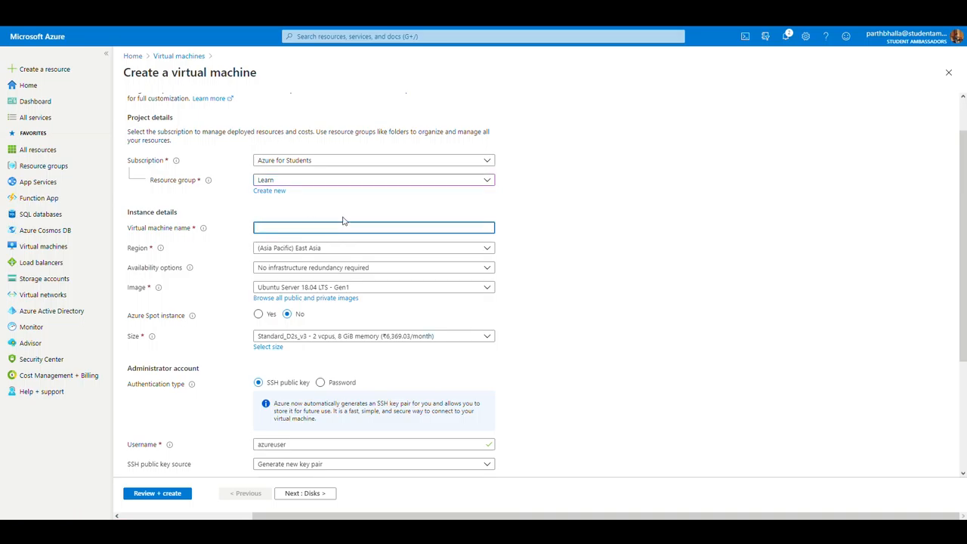
type("MSL")
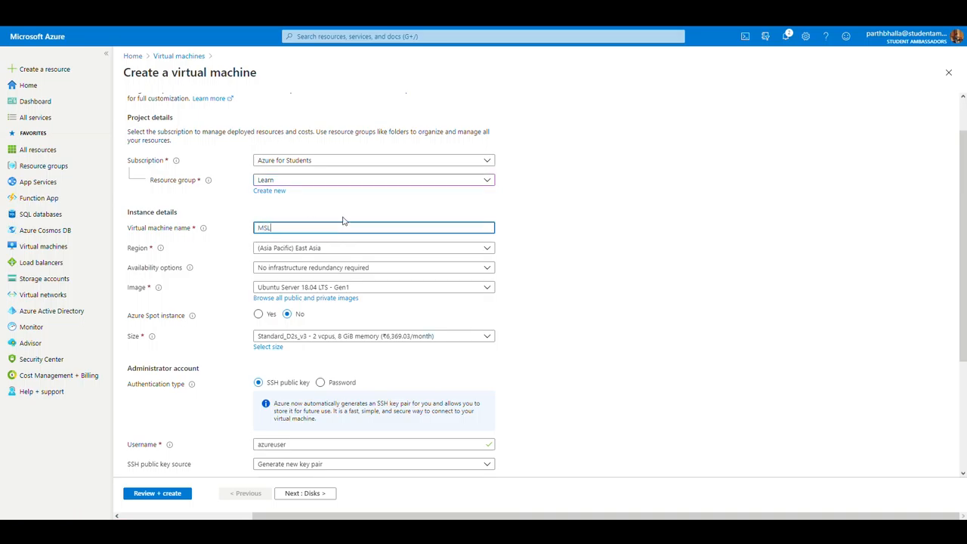
type("ATest01")
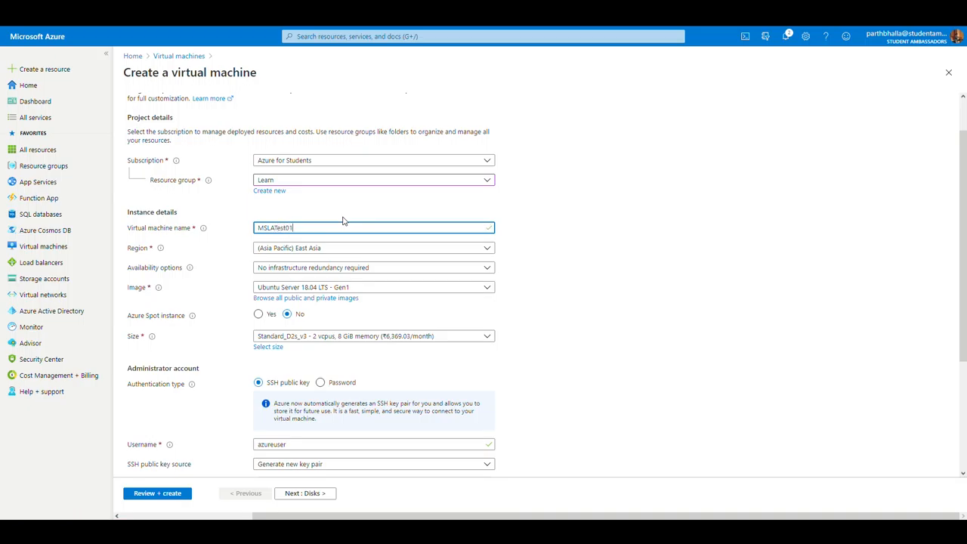
mouse_move(322, 221)
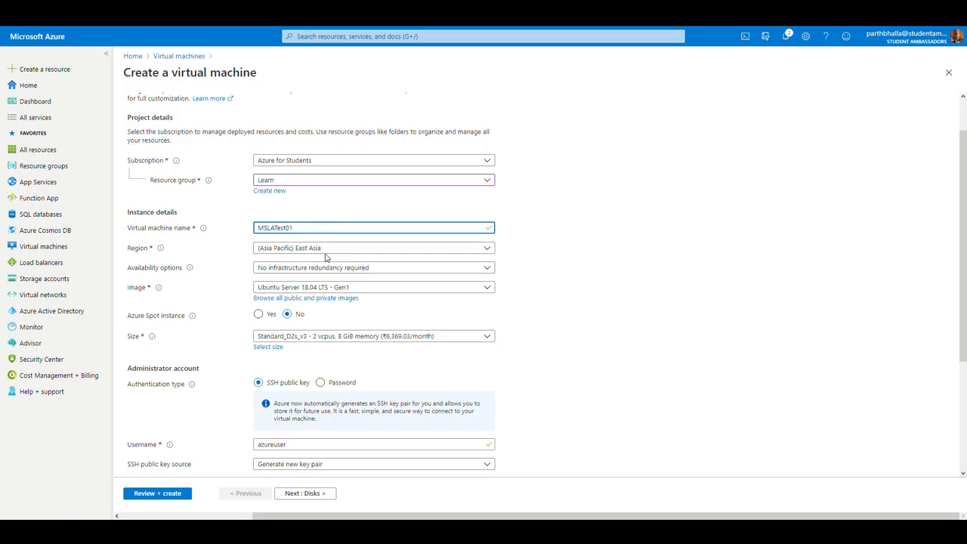
left_click(487, 248)
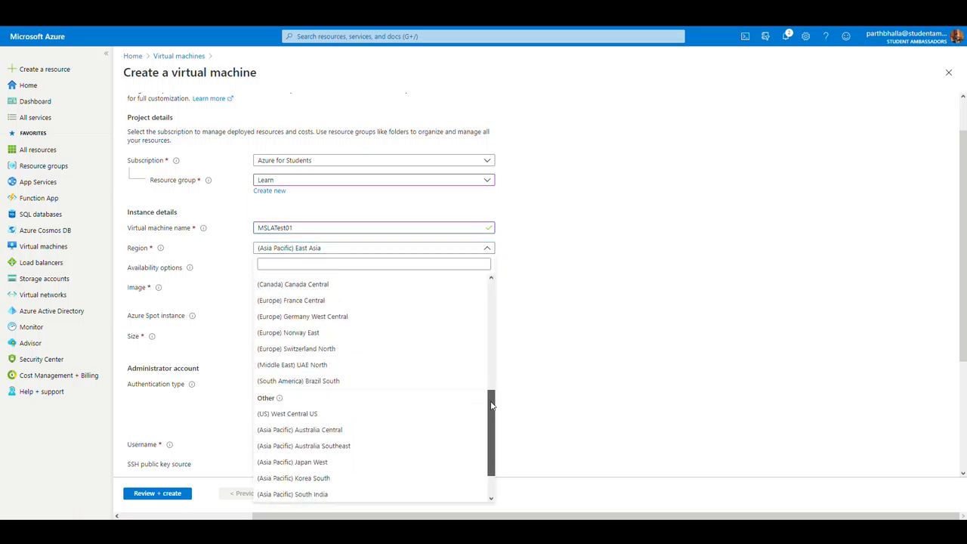
scroll("down", 3)
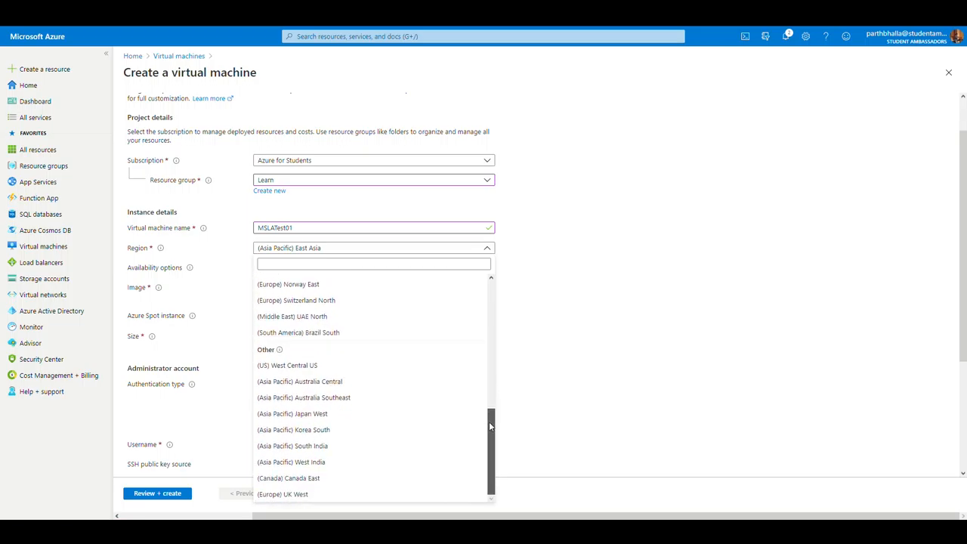
scroll("up", 3)
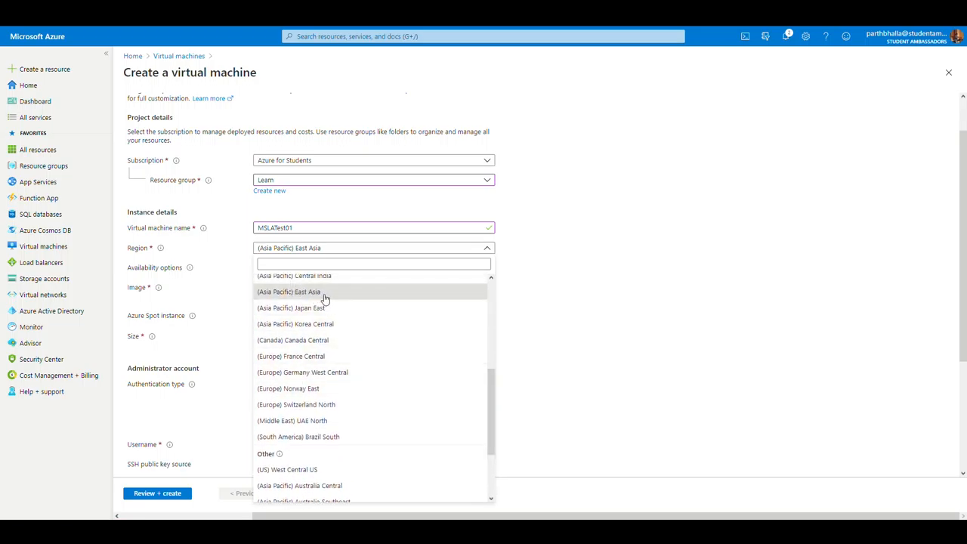
scroll("up", 3)
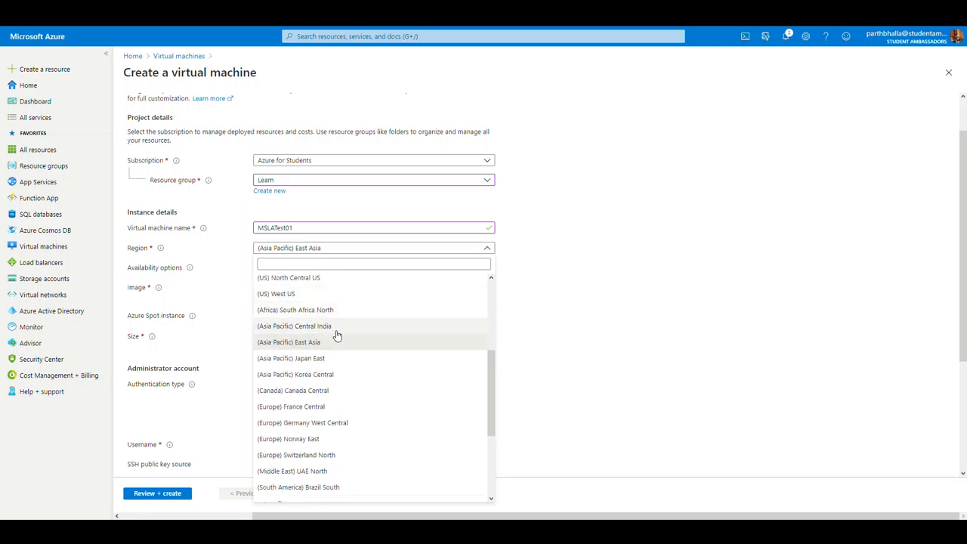
mouse_move(323, 346)
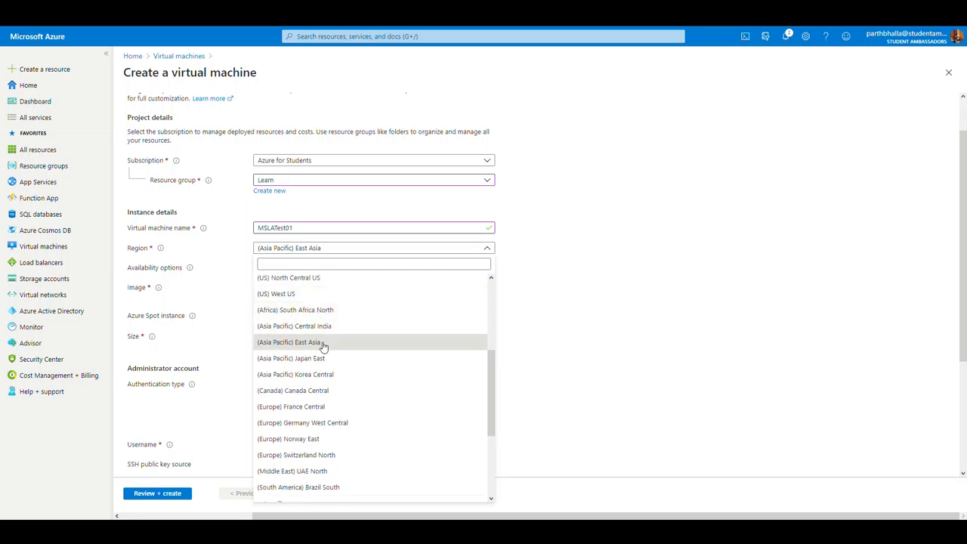
left_click(293, 341)
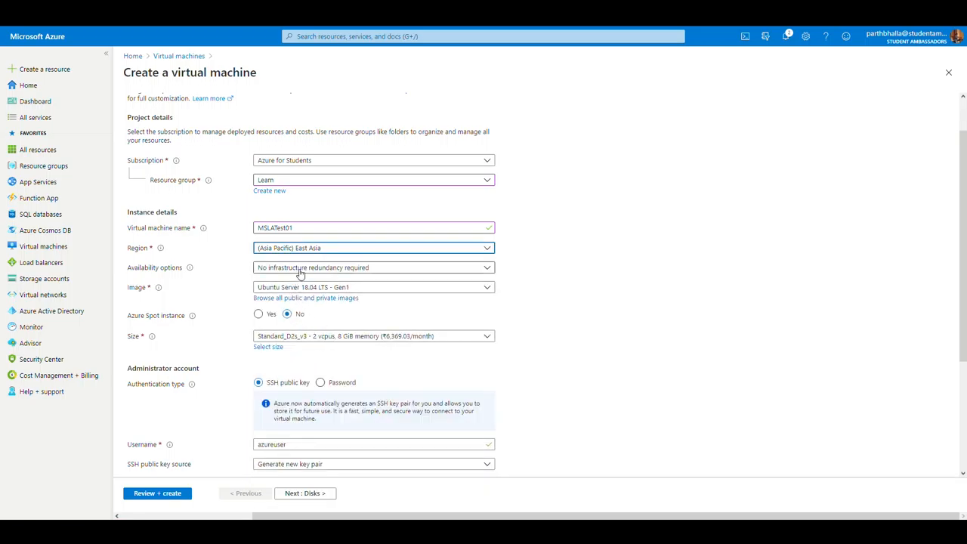
left_click(373, 268)
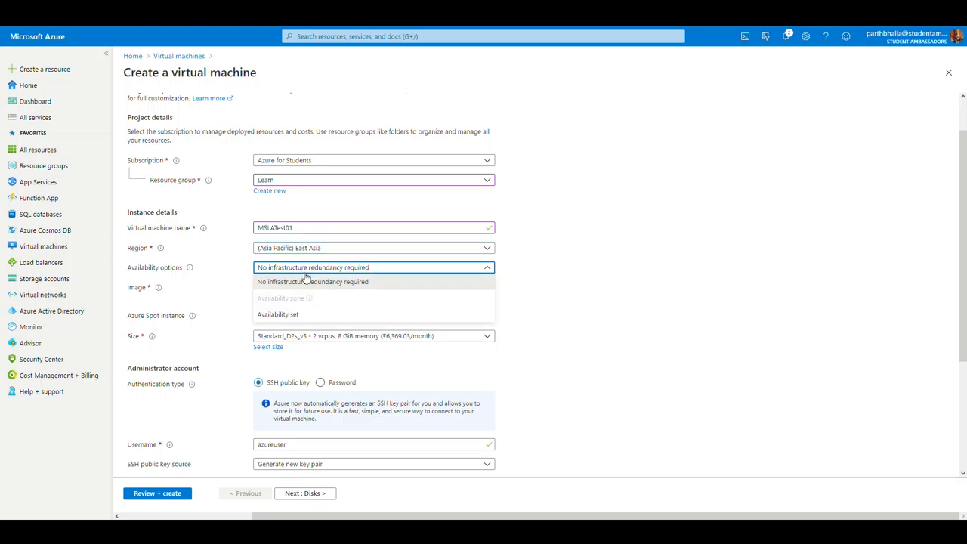
mouse_move(232, 265)
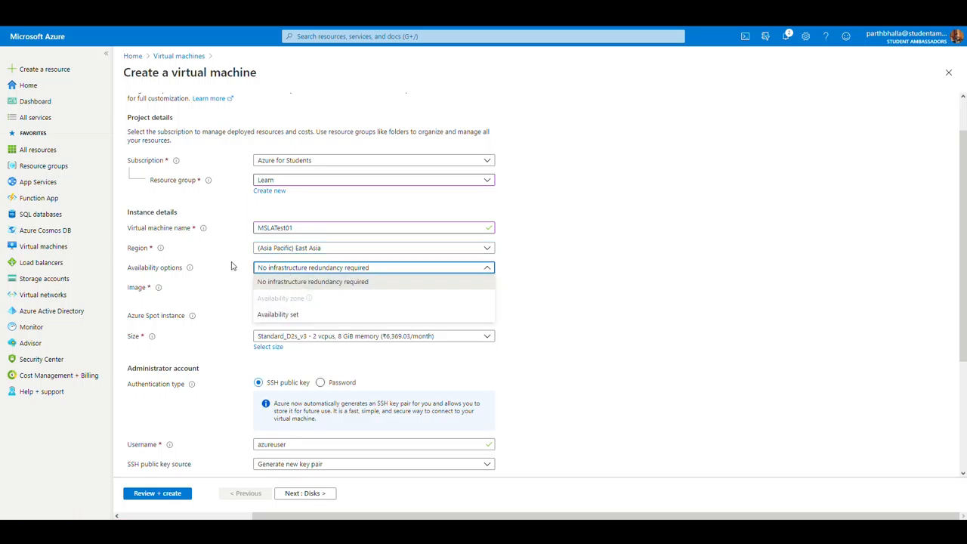
left_click(312, 281)
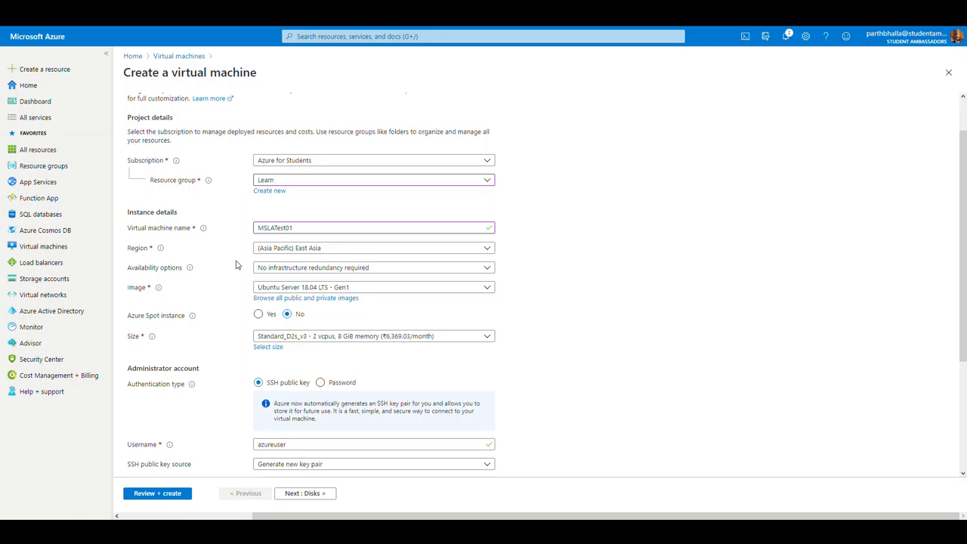
- Choose Windows 10 Pro, Version 1809 - Gen1 as the VM image
scroll("down", 3)
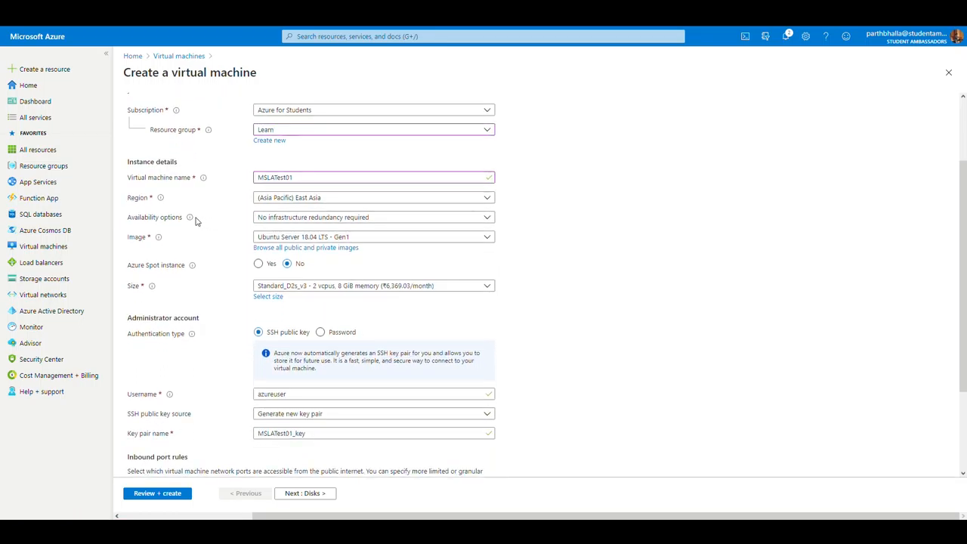
mouse_move(190, 218)
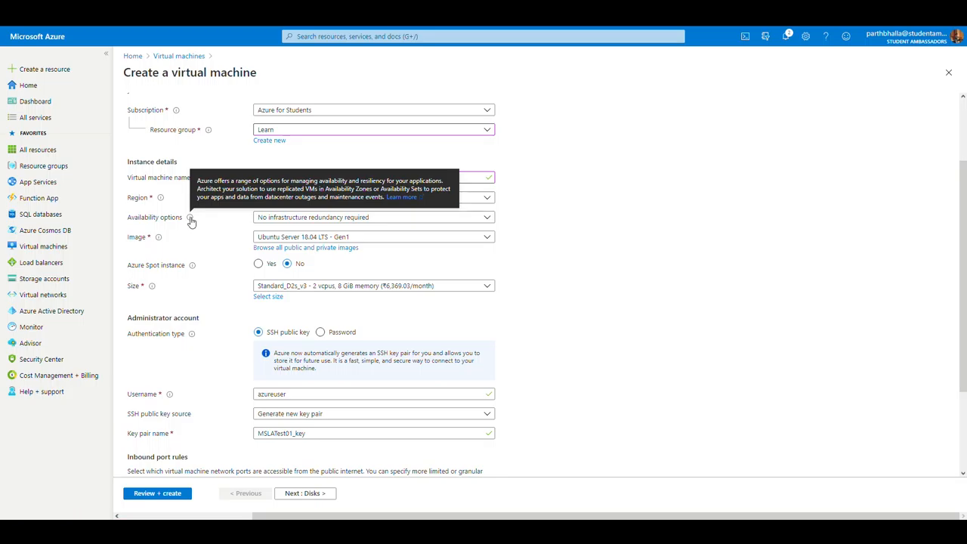
mouse_move(397, 201)
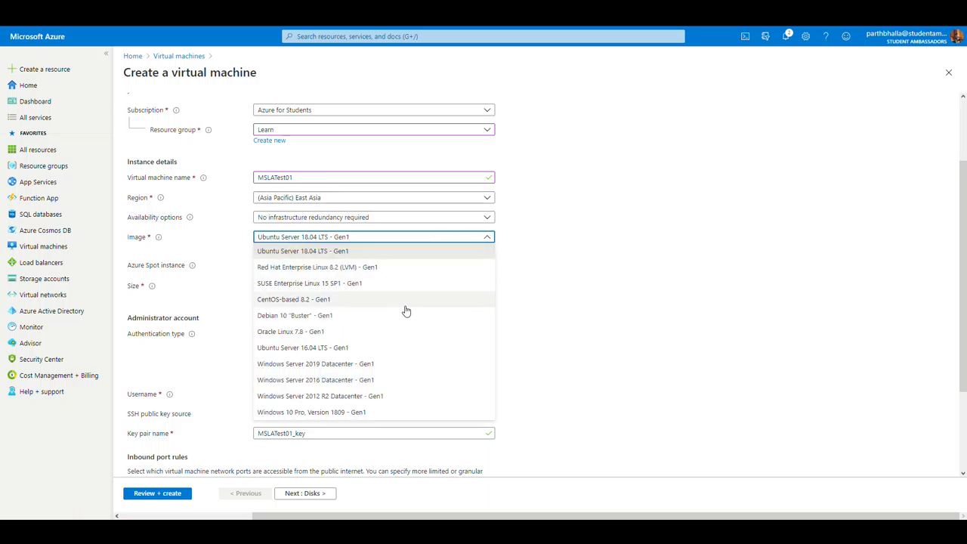
mouse_move(370, 415)
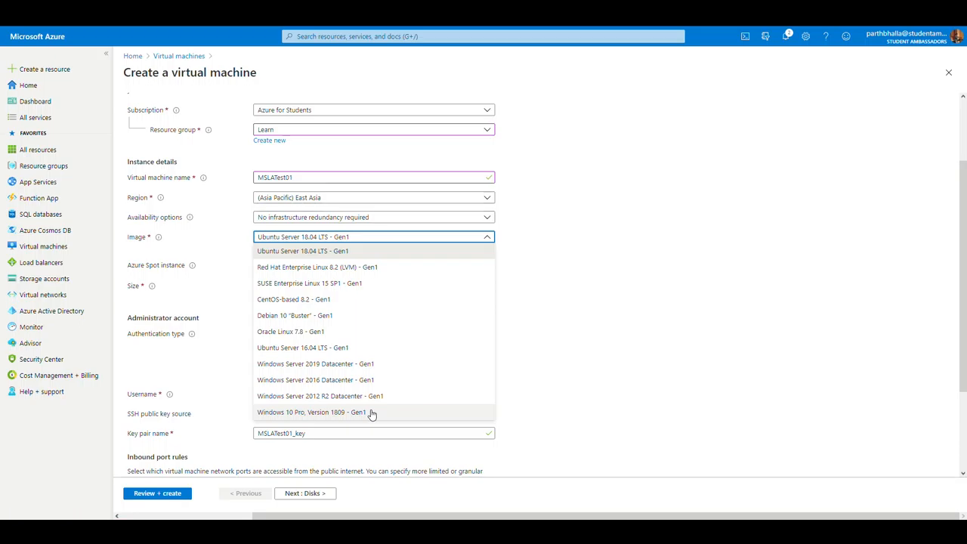
left_click(312, 412)
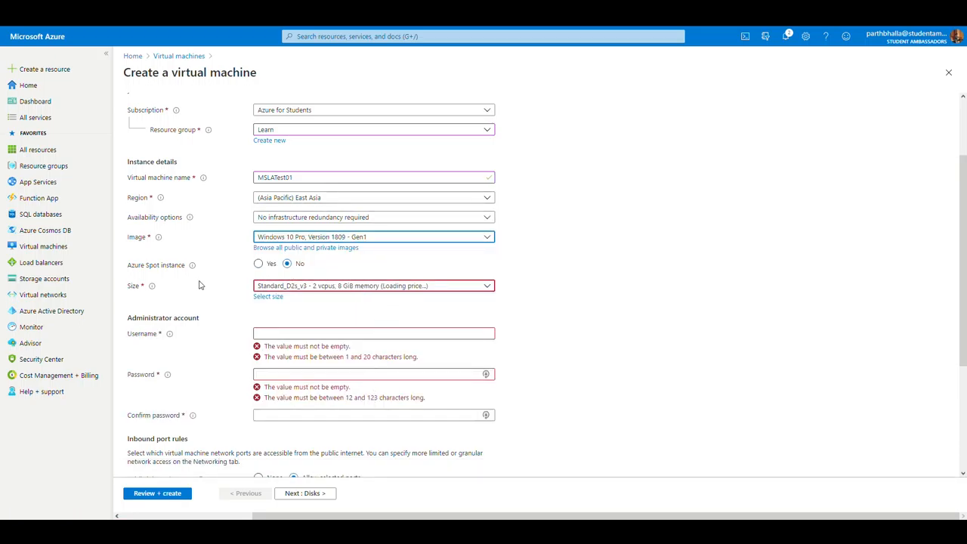
left_click(373, 285)
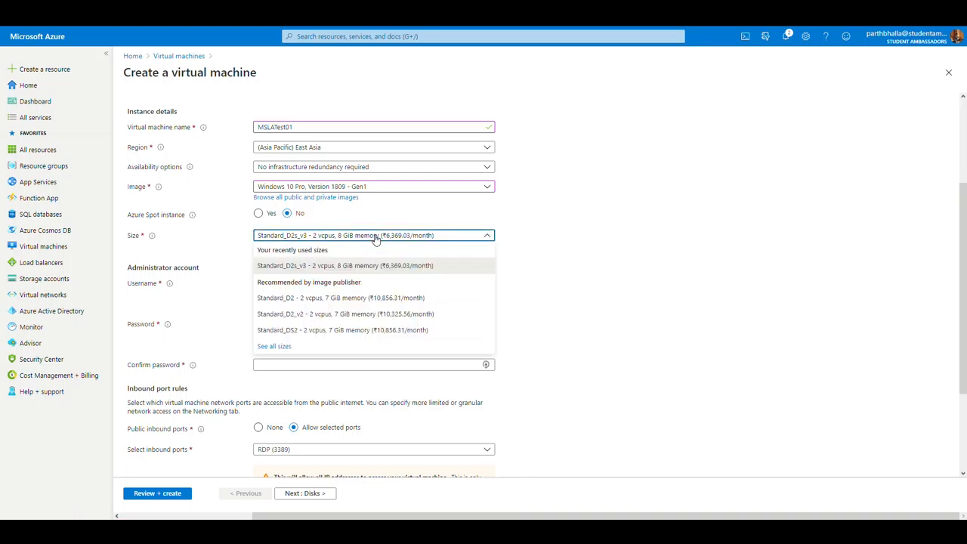
mouse_move(376, 263)
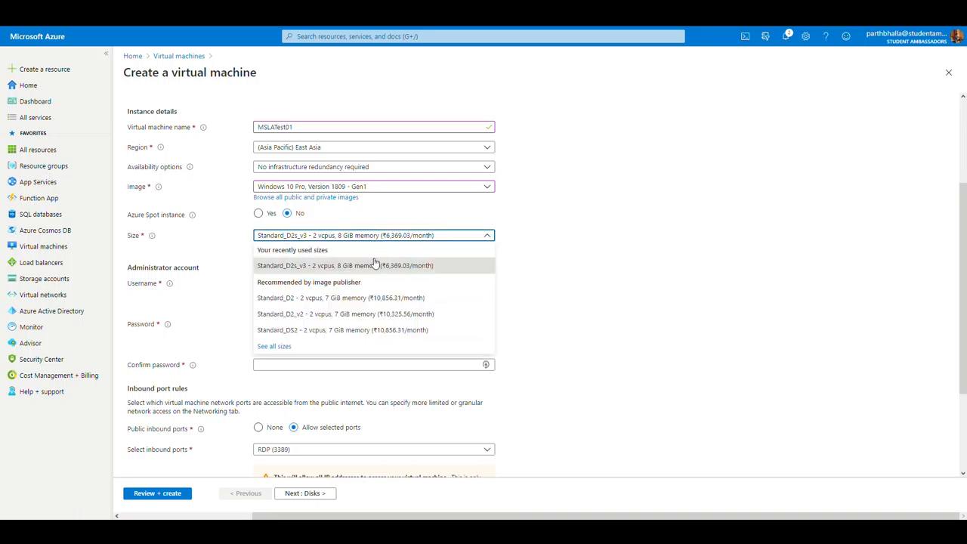
mouse_move(400, 272)
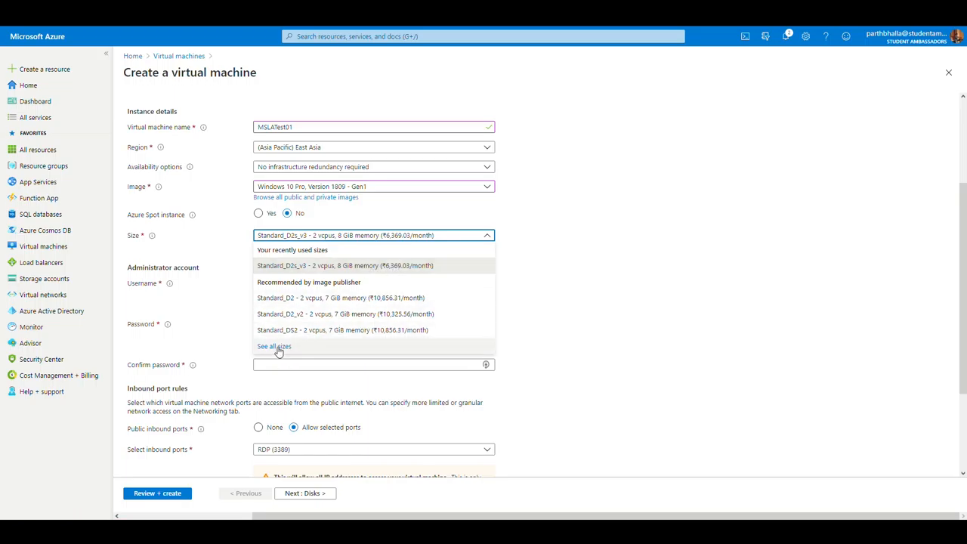
mouse_move(321, 330)
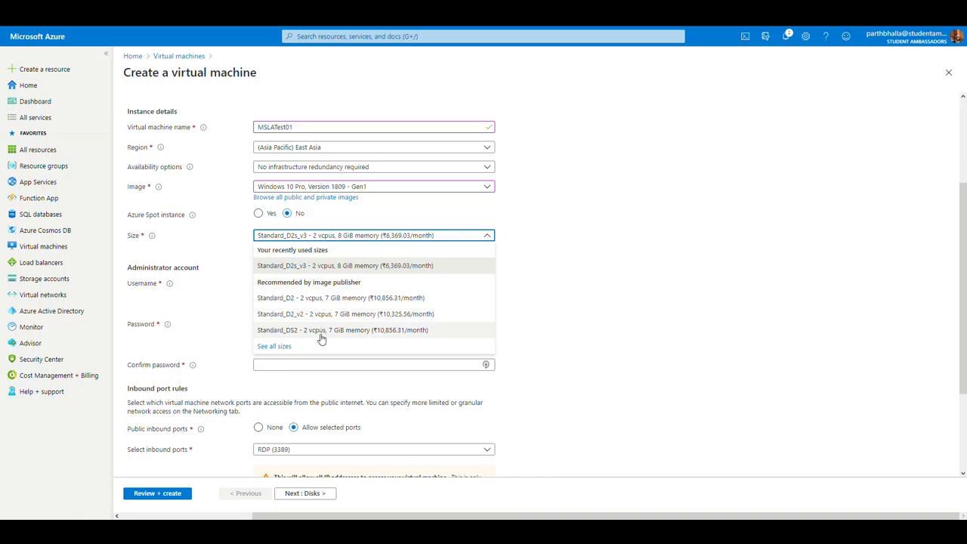
mouse_move(332, 265)
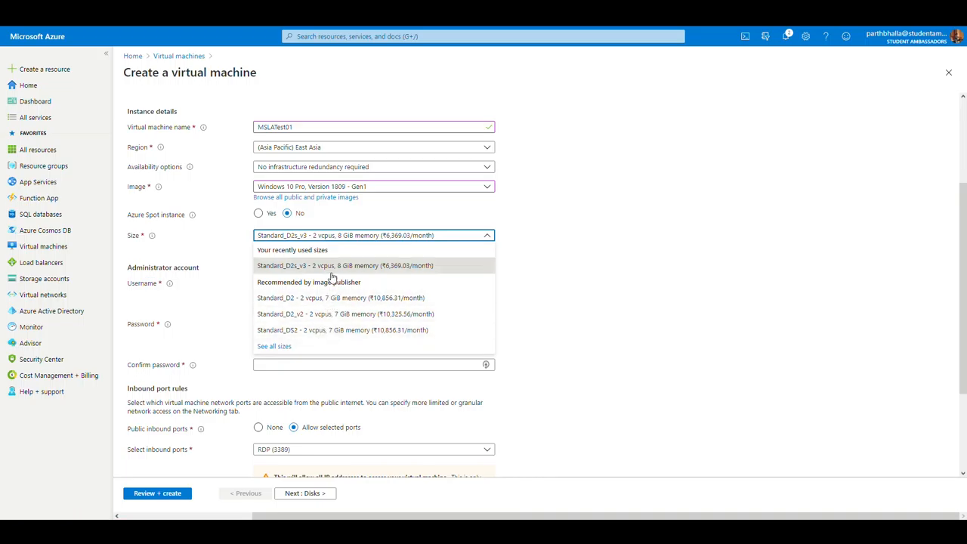
mouse_move(335, 273)
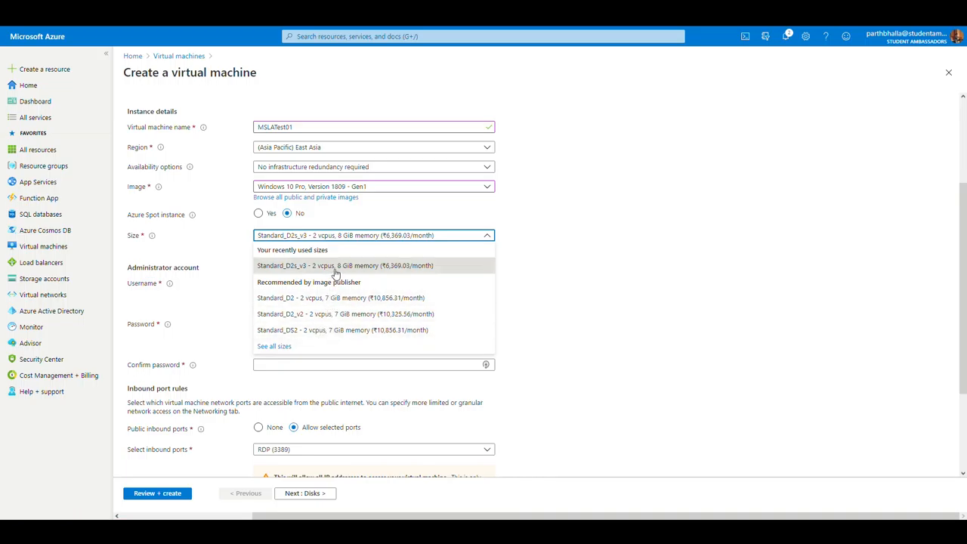
left_click(344, 265)
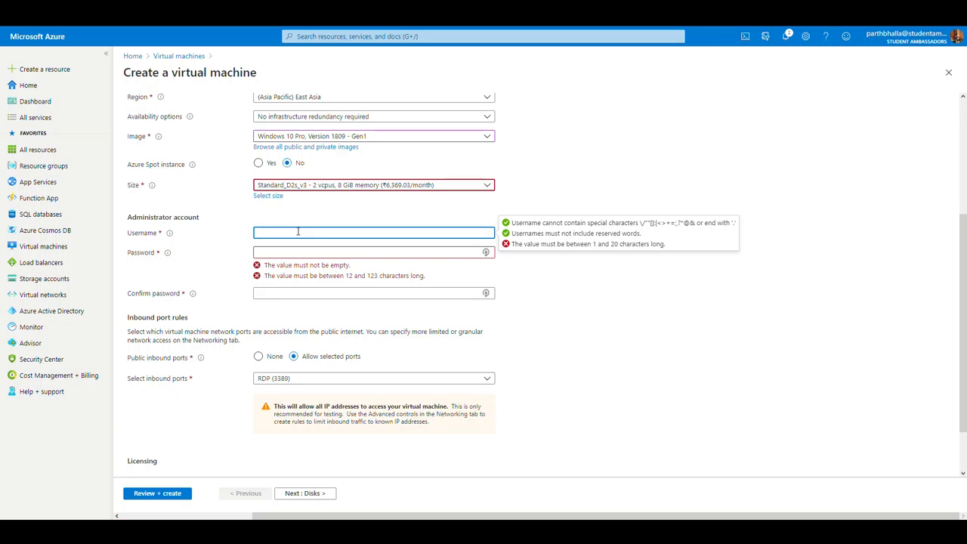
- Enter administrator username MSLAAdmin with its password
type("MSLAAdmin")
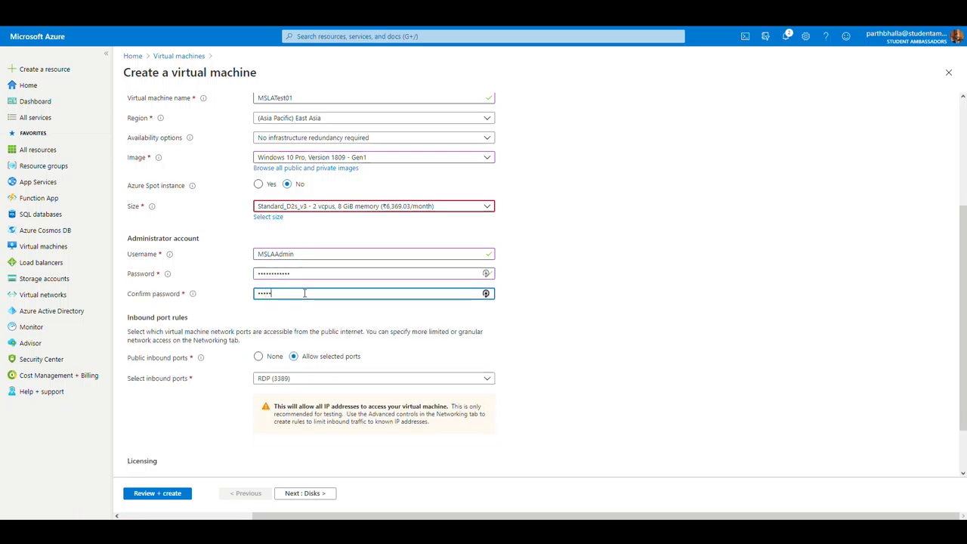
type("••••••••")
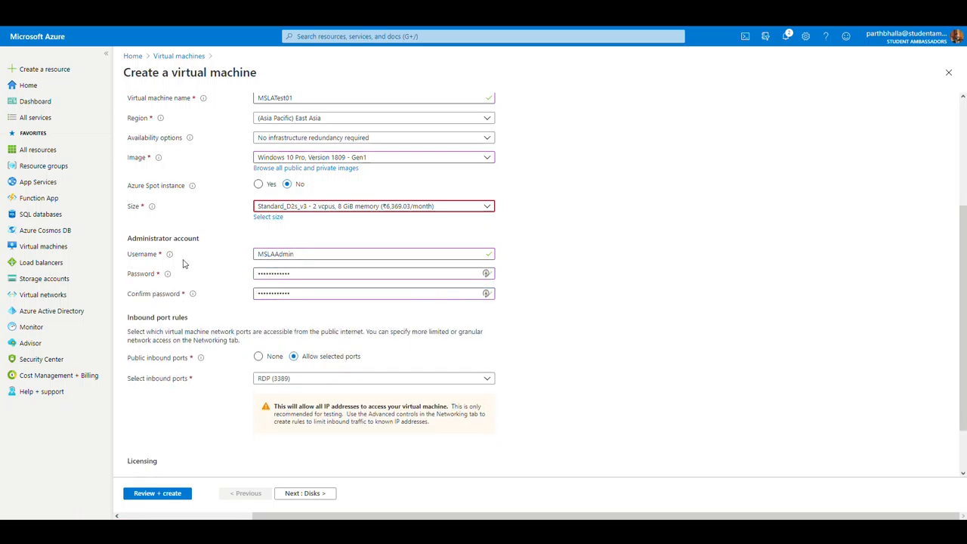
scroll("down", 3)
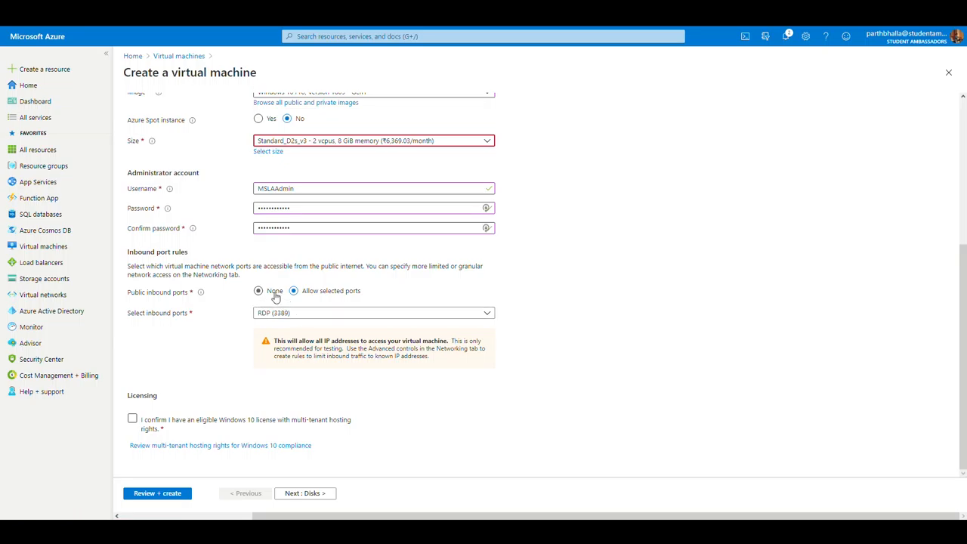
- Allow inbound RDP (3389) and confirm the eligible Windows 10 multi-tenant hosting license
left_click(258, 291)
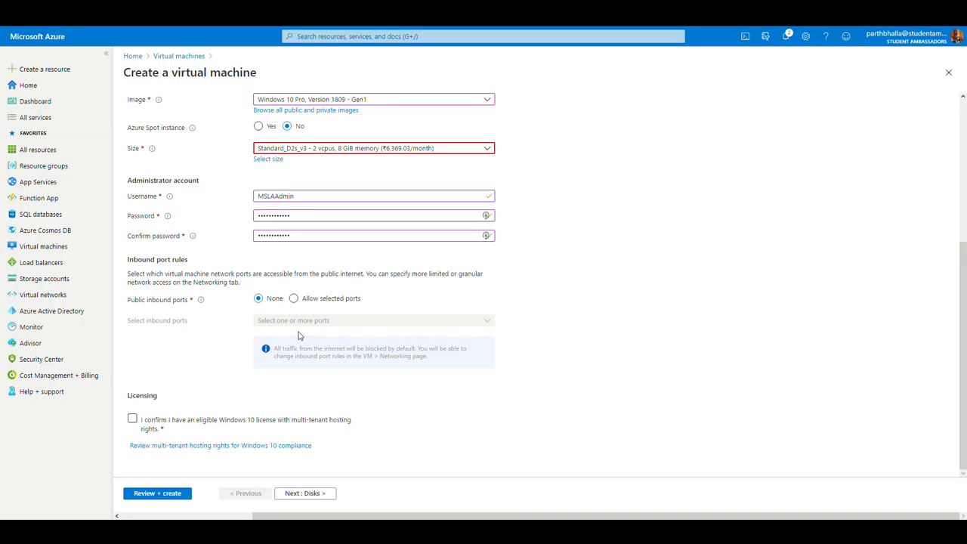
left_click(293, 339)
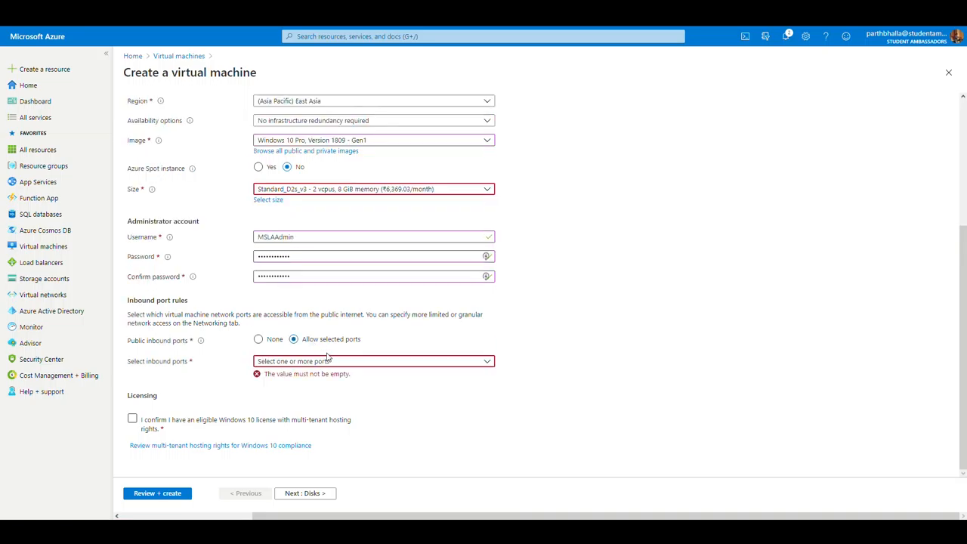
left_click(373, 360)
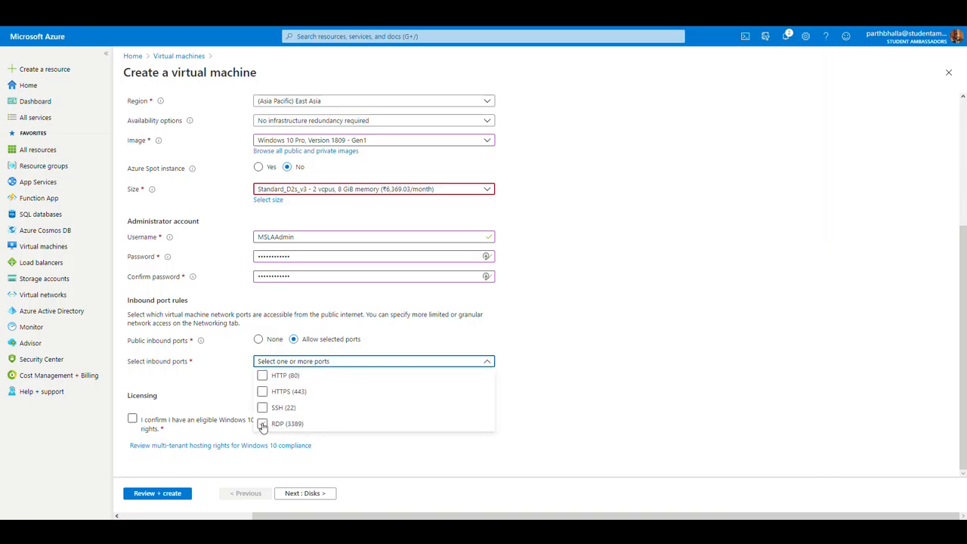
left_click(262, 423)
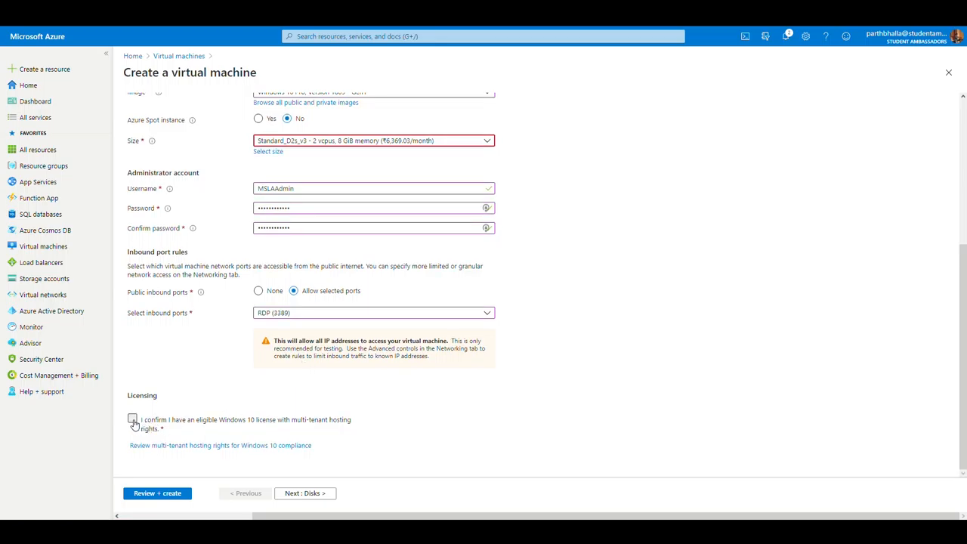
left_click(132, 418)
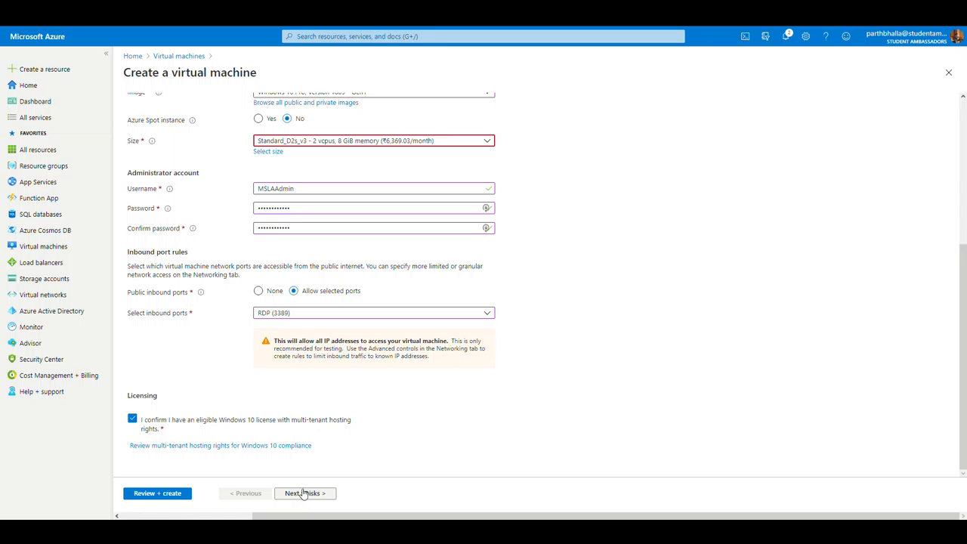
mouse_move(157, 492)
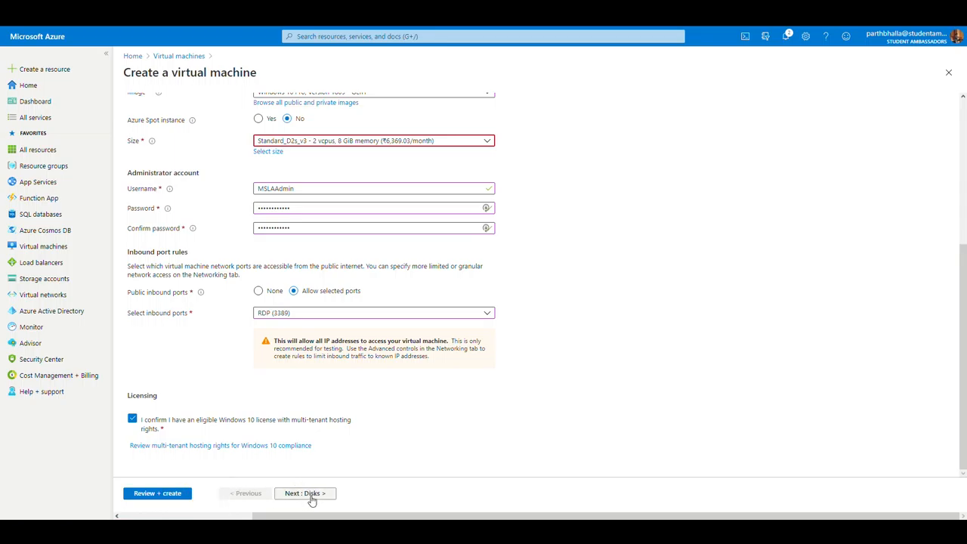
mouse_move(305, 493)
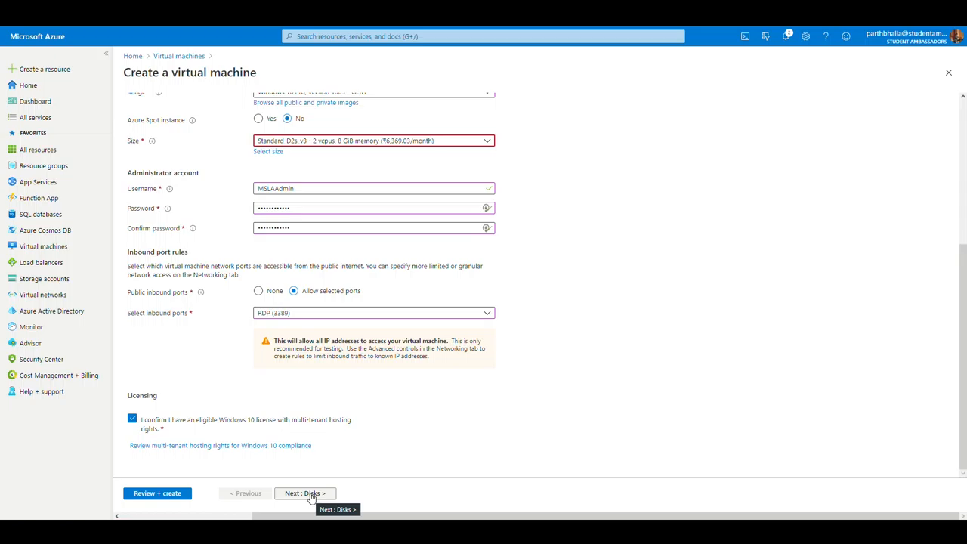
- Keep Premium SSD as the OS disk type and continue to Networking
left_click(304, 492)
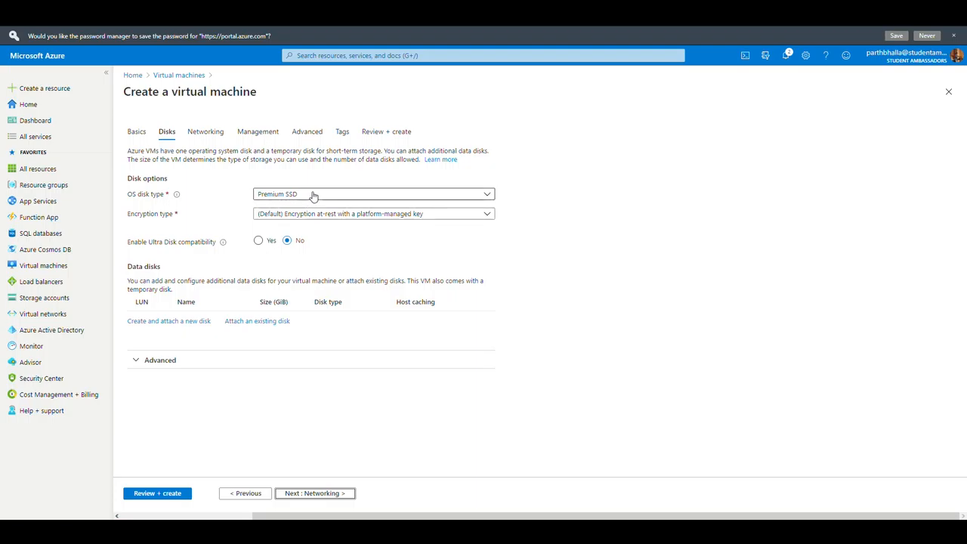
left_click(370, 193)
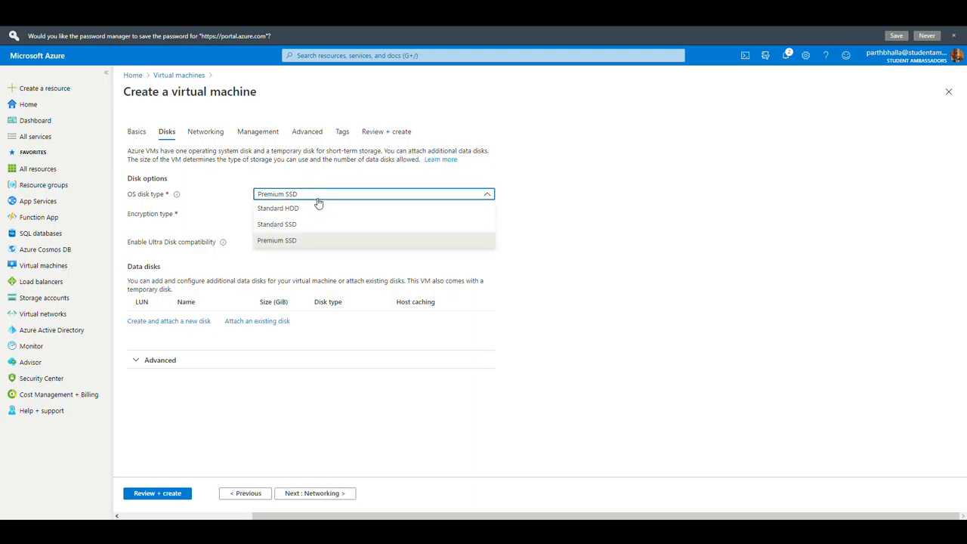
mouse_move(320, 242)
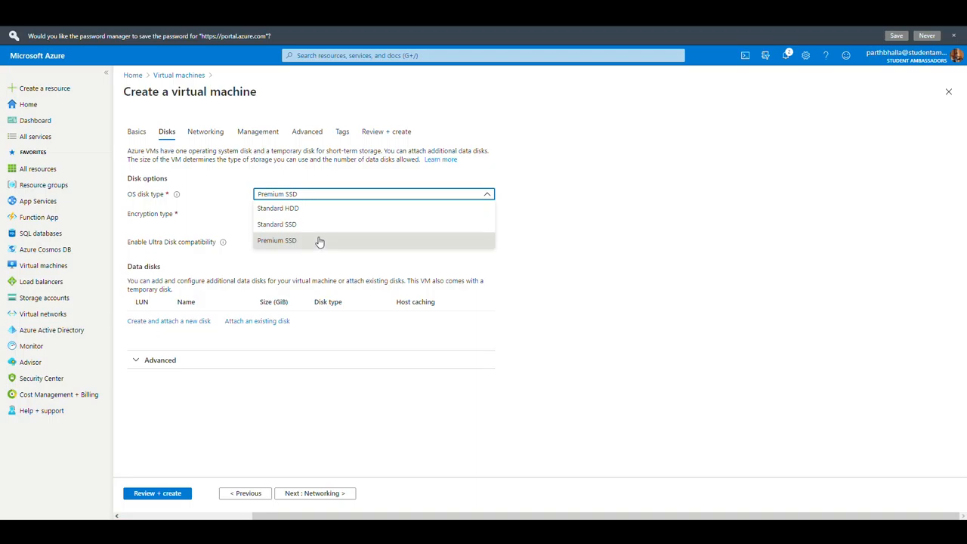
left_click(277, 240)
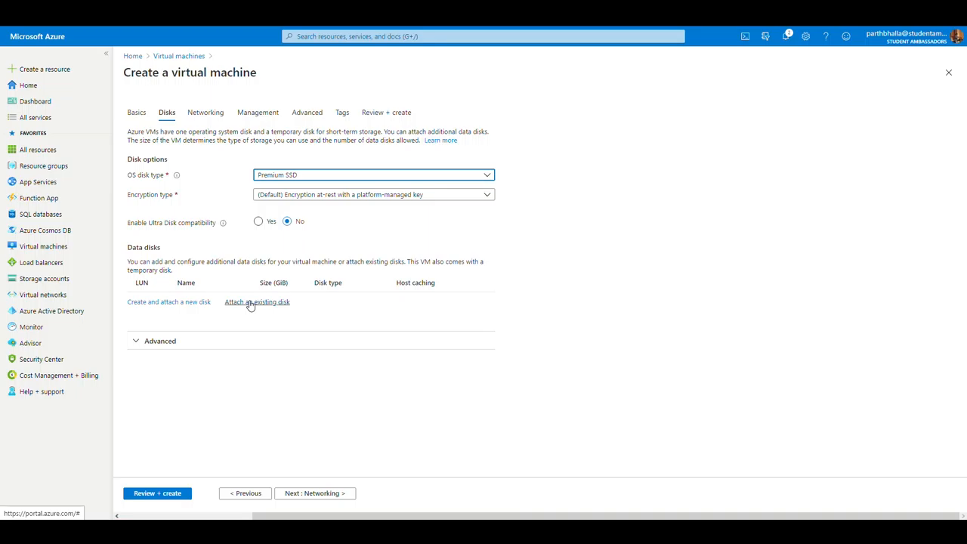
mouse_move(326, 423)
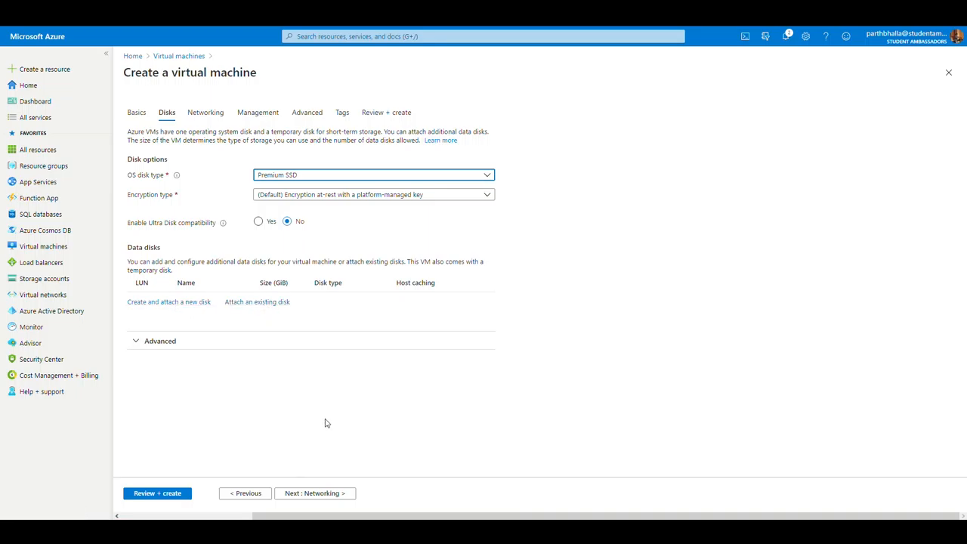
left_click(314, 492)
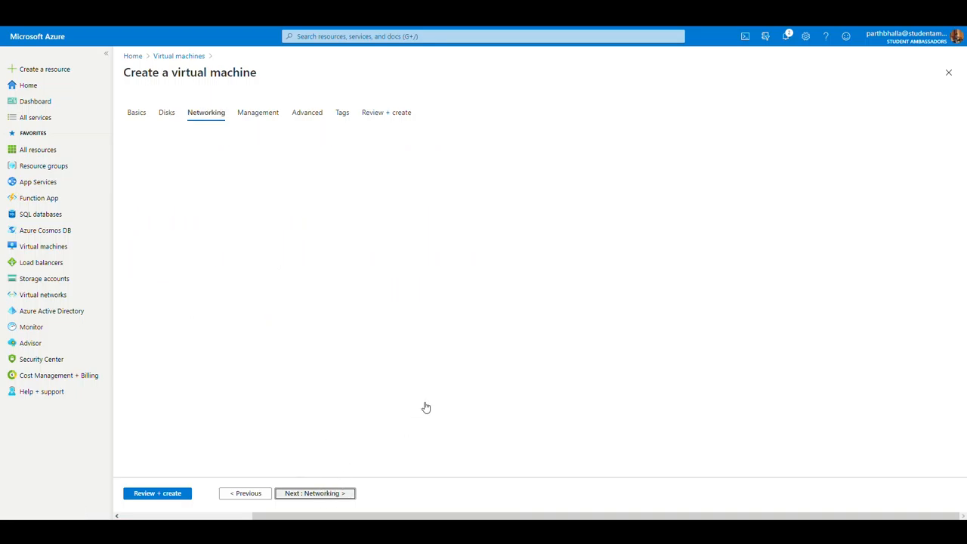
- Use VMDemo01-vnet, default subnet, new public IP MSLATest01-ip and RDP (3389) inbound
left_click(205, 111)
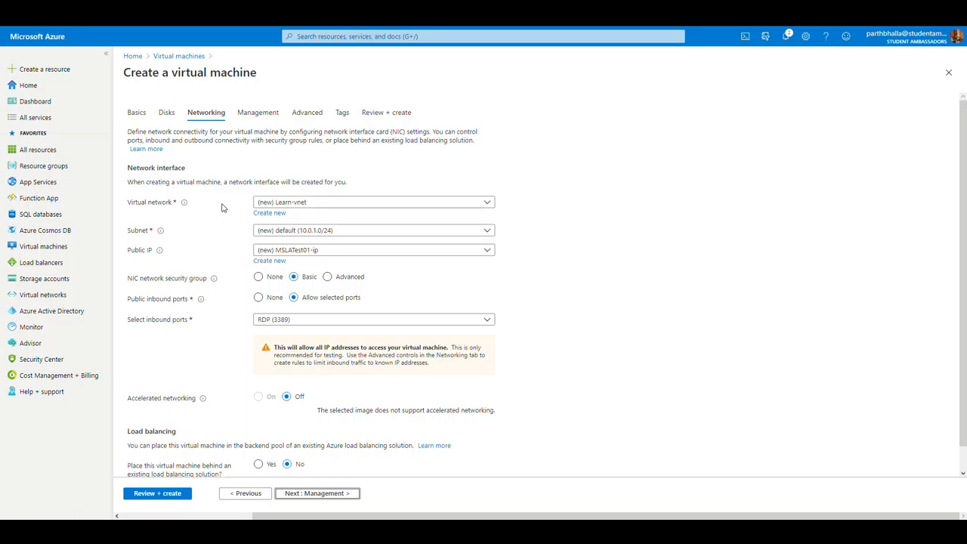
mouse_move(268, 212)
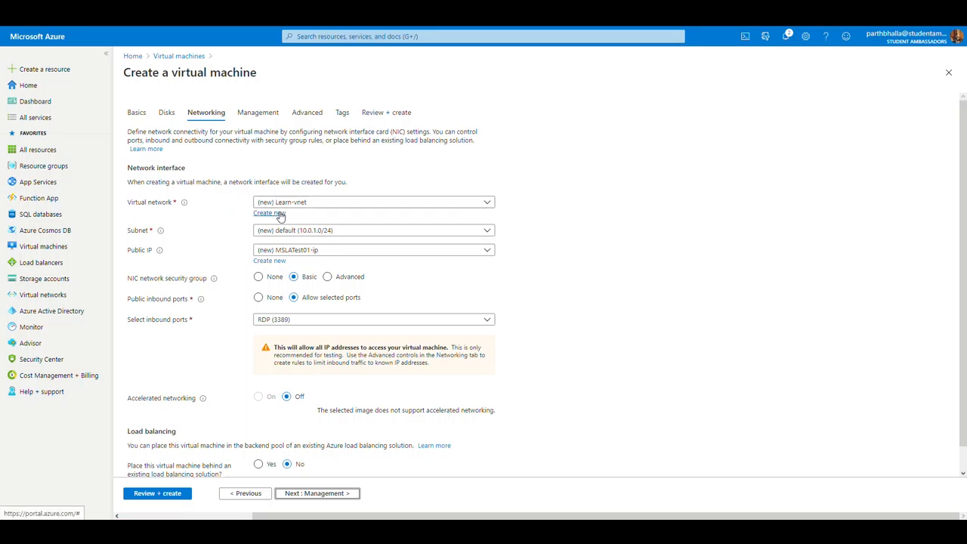
left_click(373, 202)
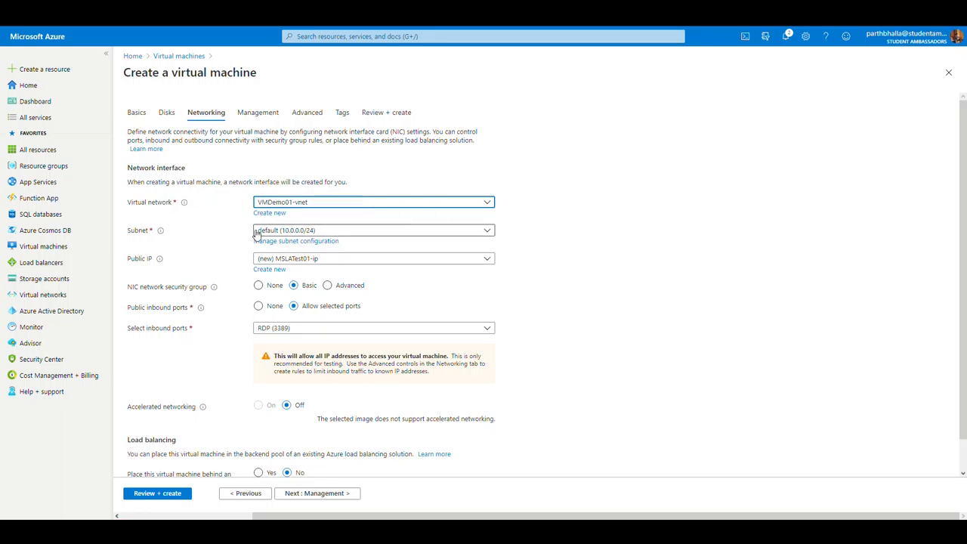
mouse_move(296, 240)
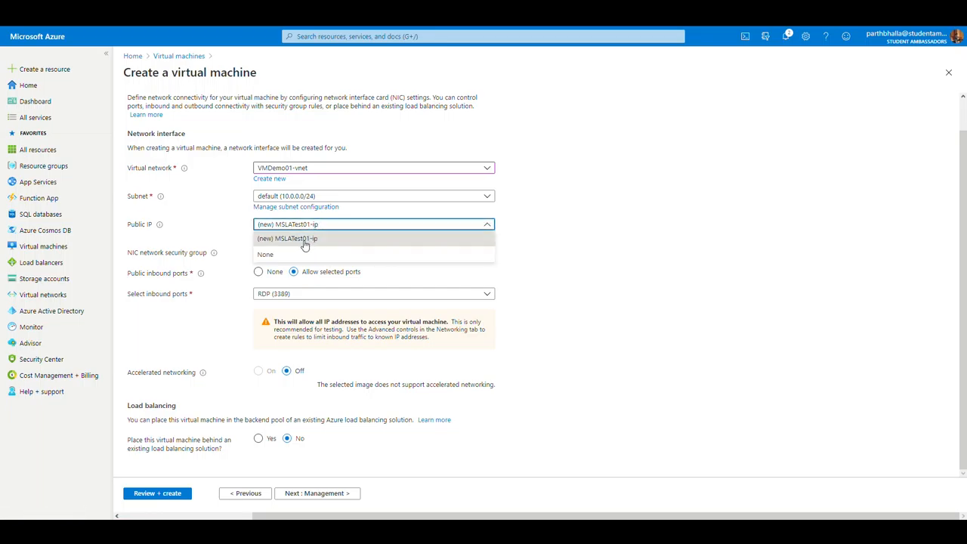
left_click(287, 238)
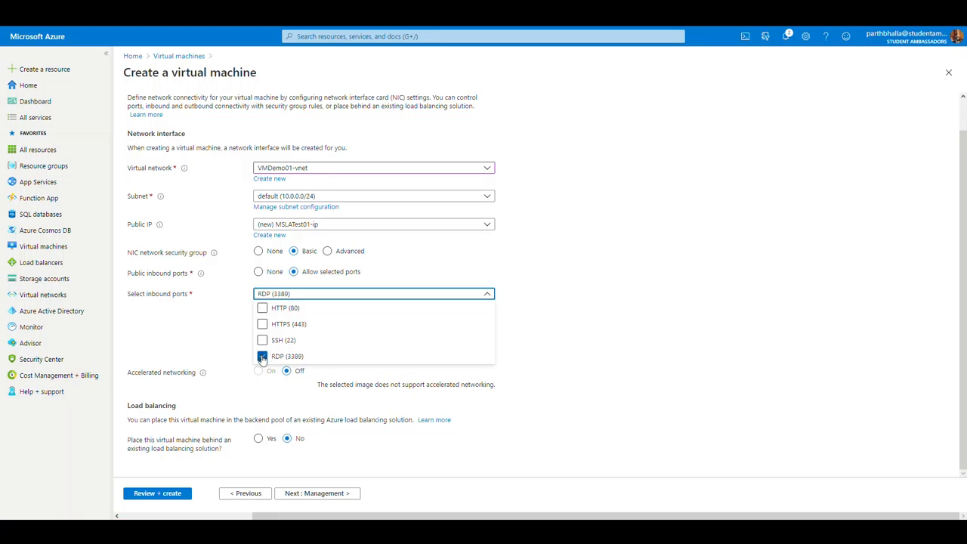
left_click(262, 356)
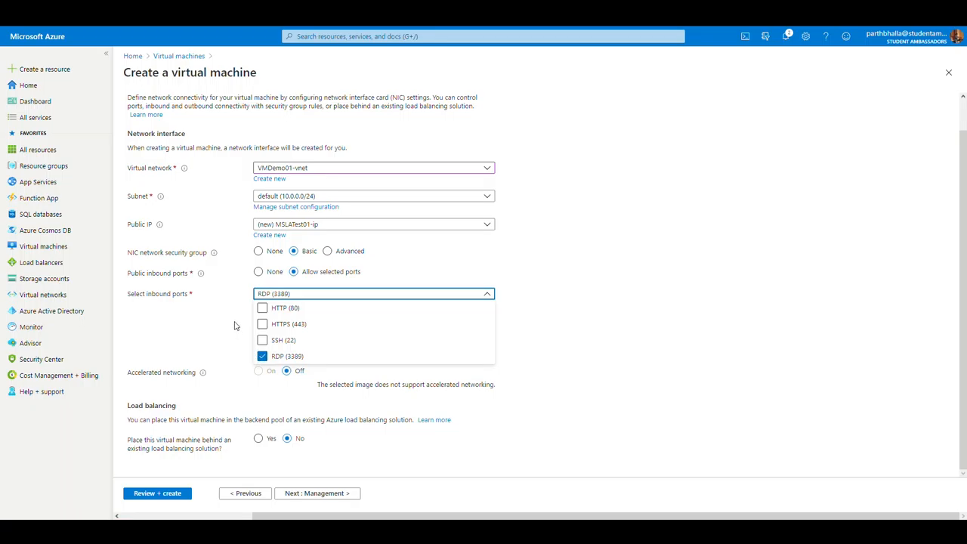
mouse_move(234, 320)
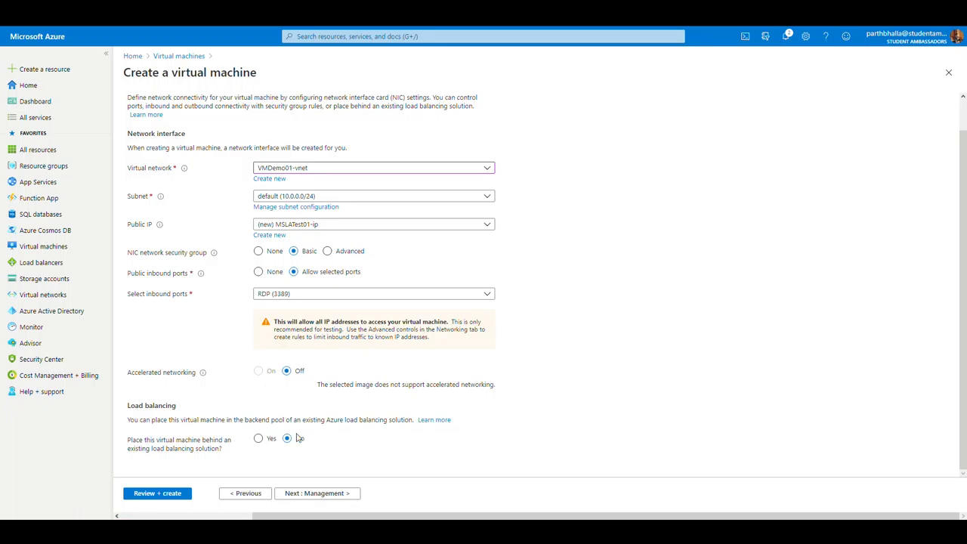
- Disable boot diagnostics, keep auto-shutdown off and OS-orchestrated patching in Management
left_click(316, 493)
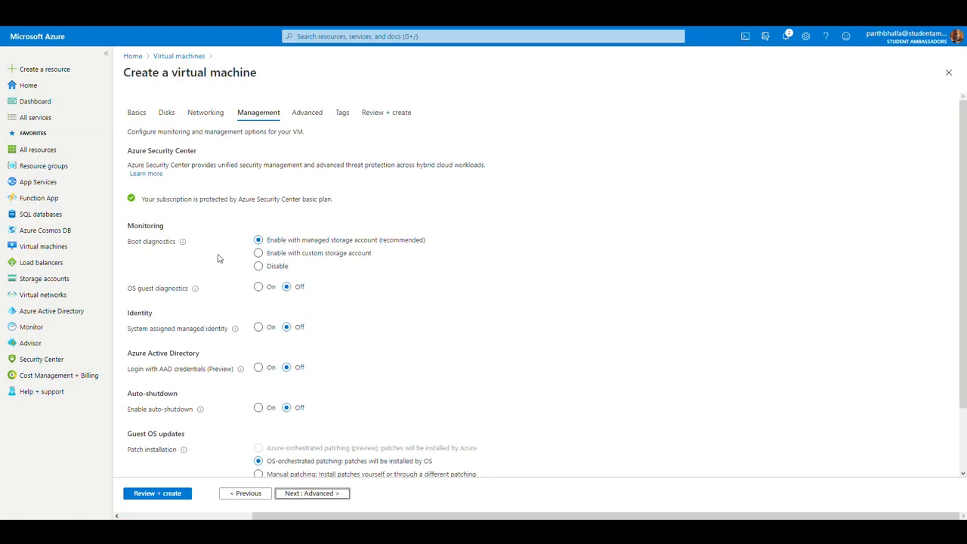
scroll("down", 3)
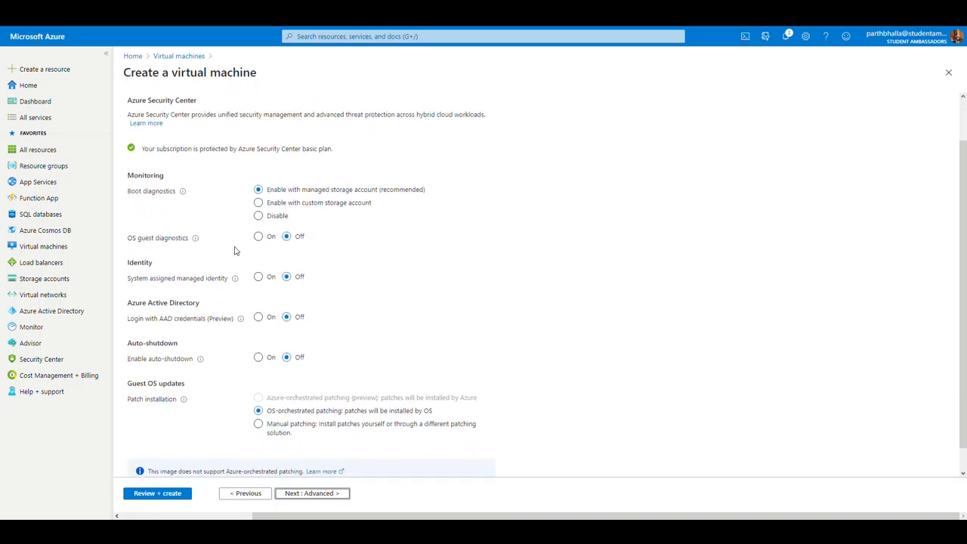
mouse_move(200, 198)
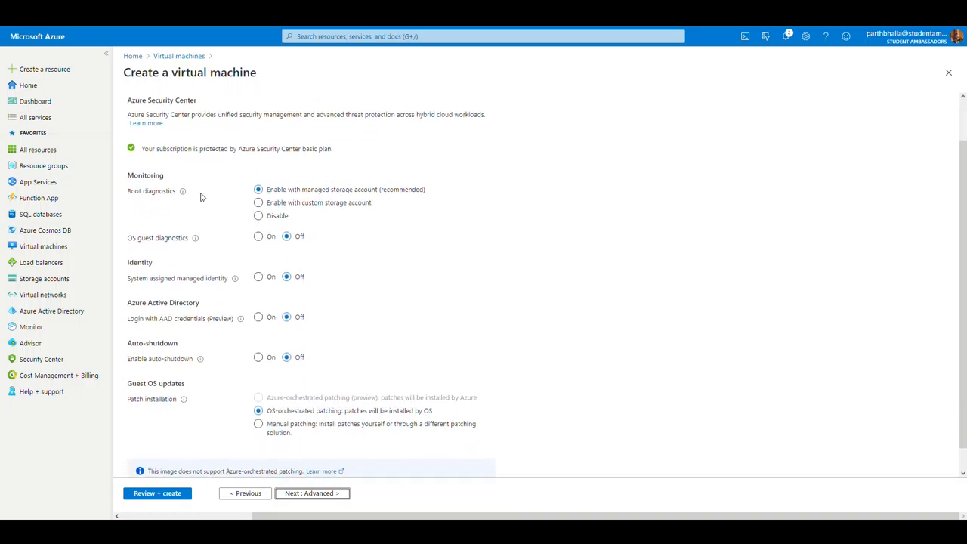
left_click(258, 216)
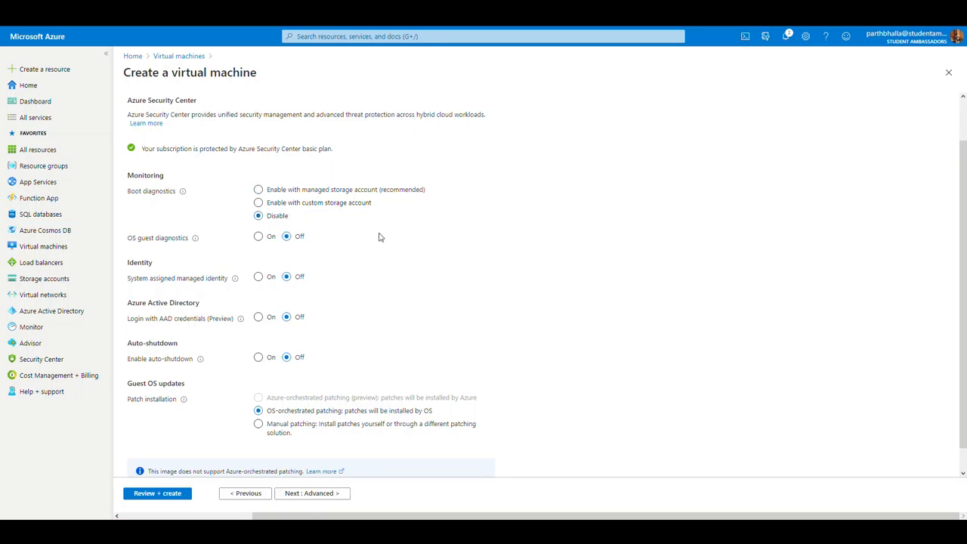
mouse_move(195, 237)
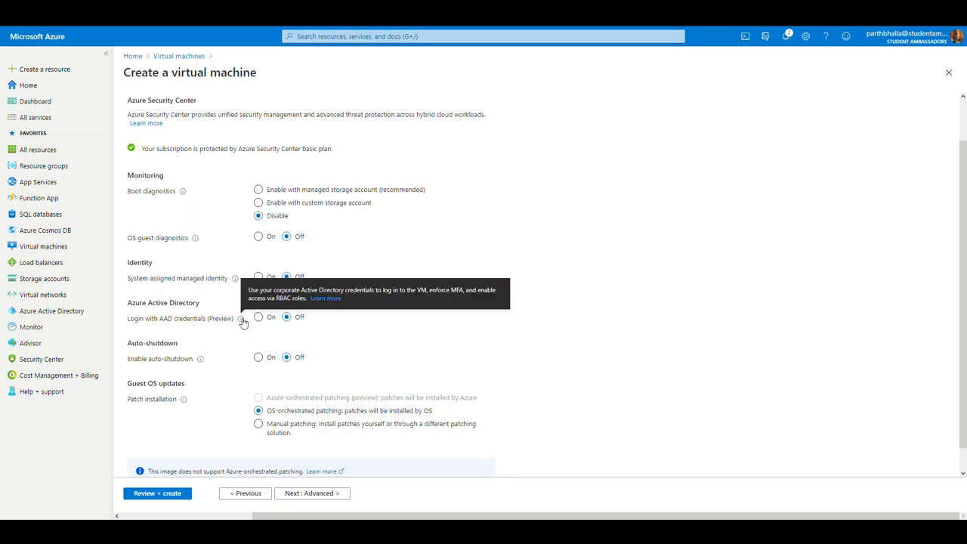
mouse_move(244, 380)
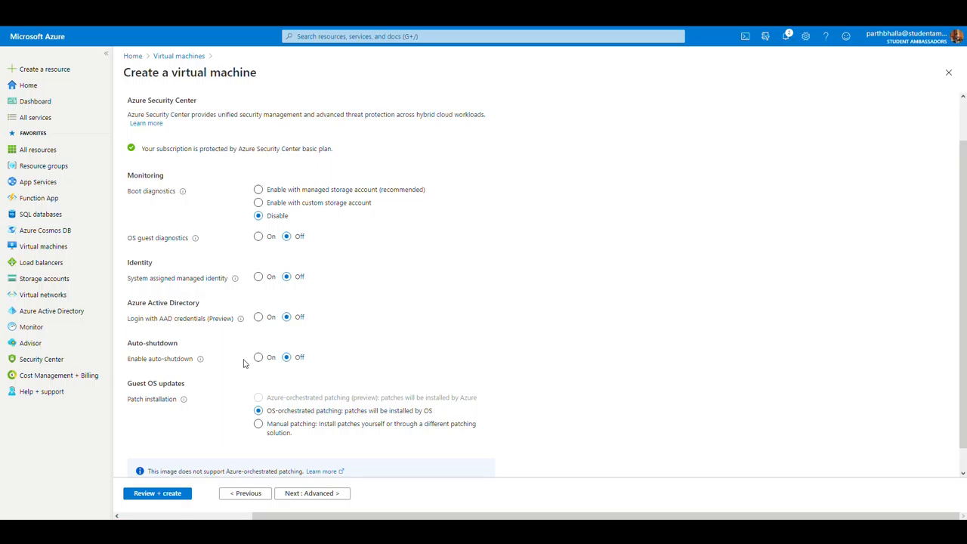
left_click(258, 357)
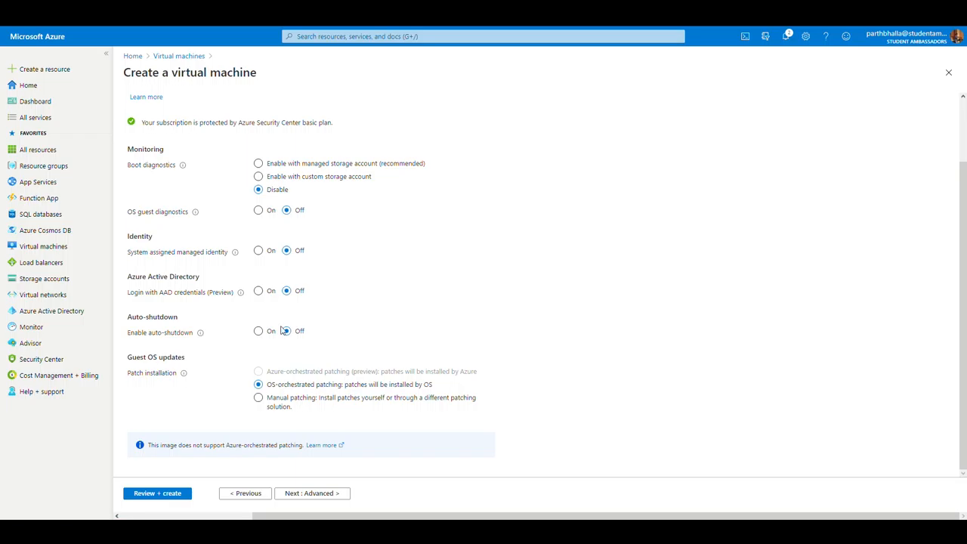
left_click(259, 397)
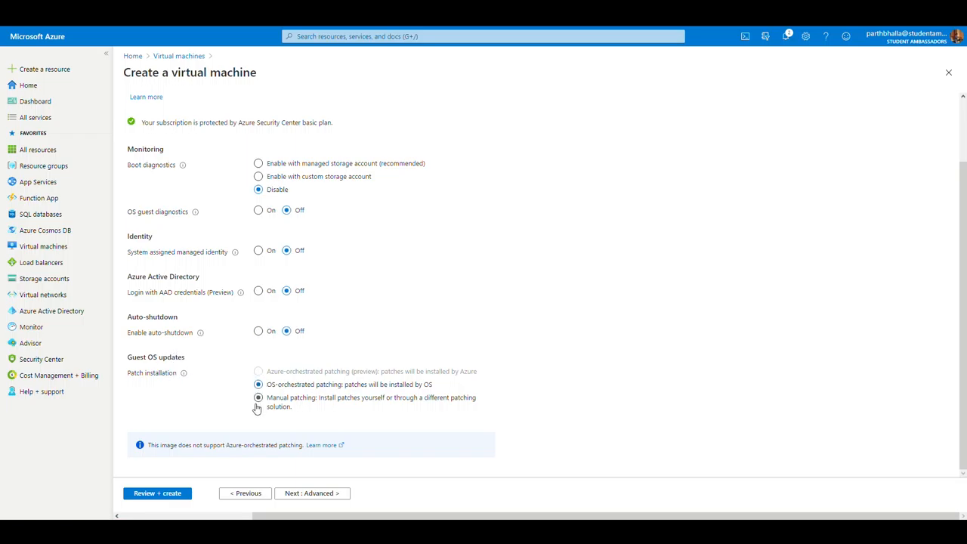
left_click(258, 384)
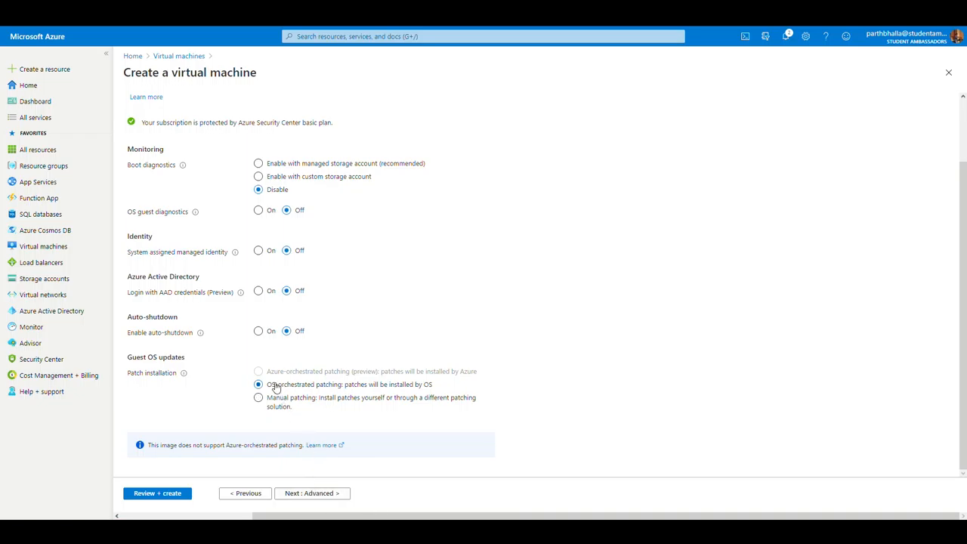
- Browse extensions without adding one, leave Tags empty and go to Review + create
left_click(312, 492)
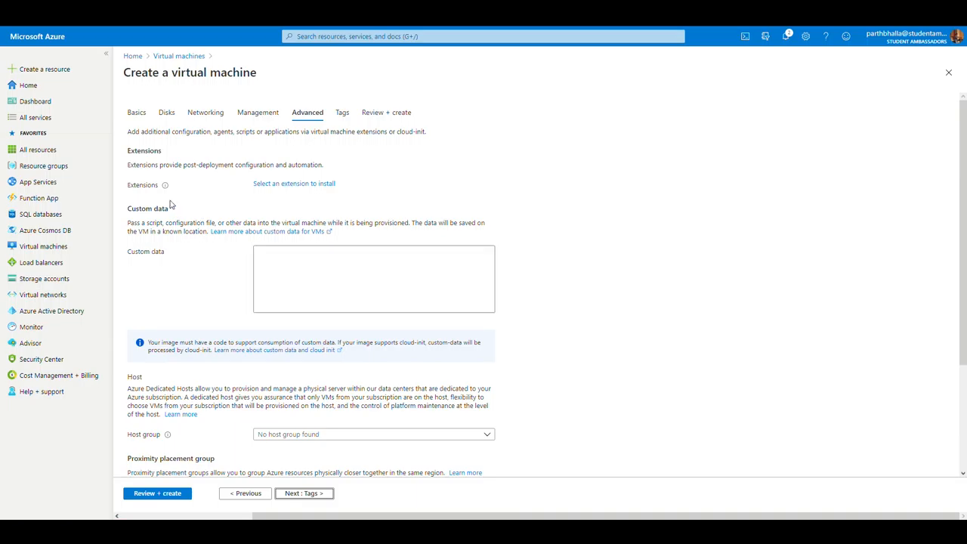
mouse_move(294, 183)
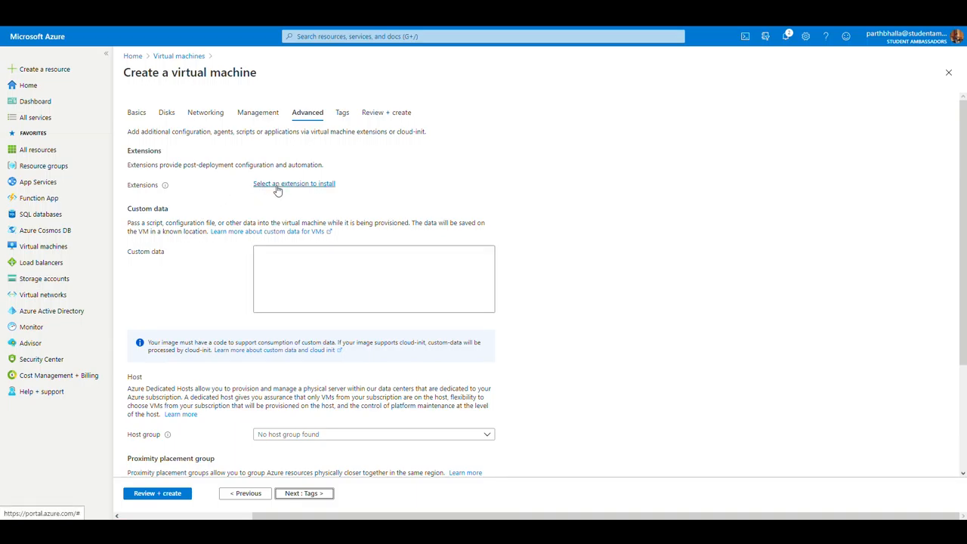
left_click(293, 184)
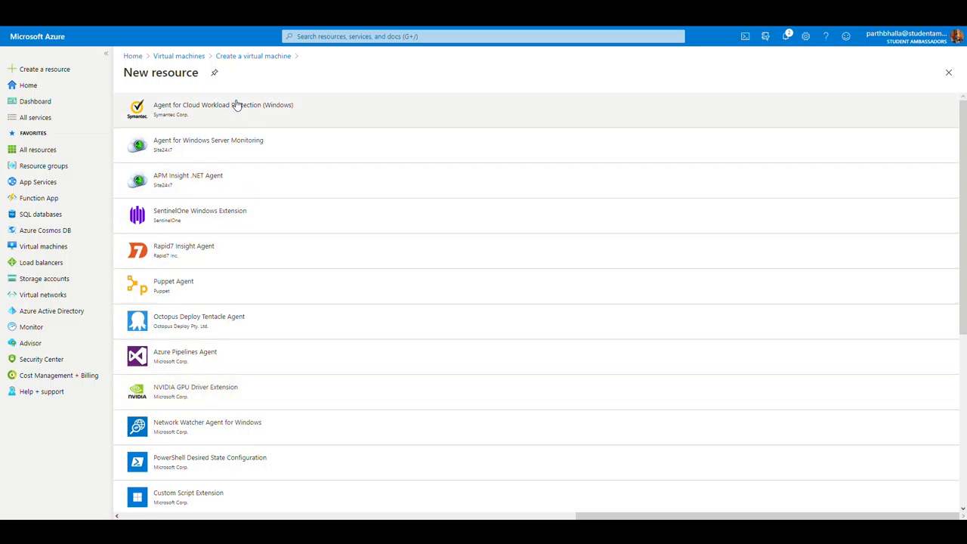
mouse_move(238, 77)
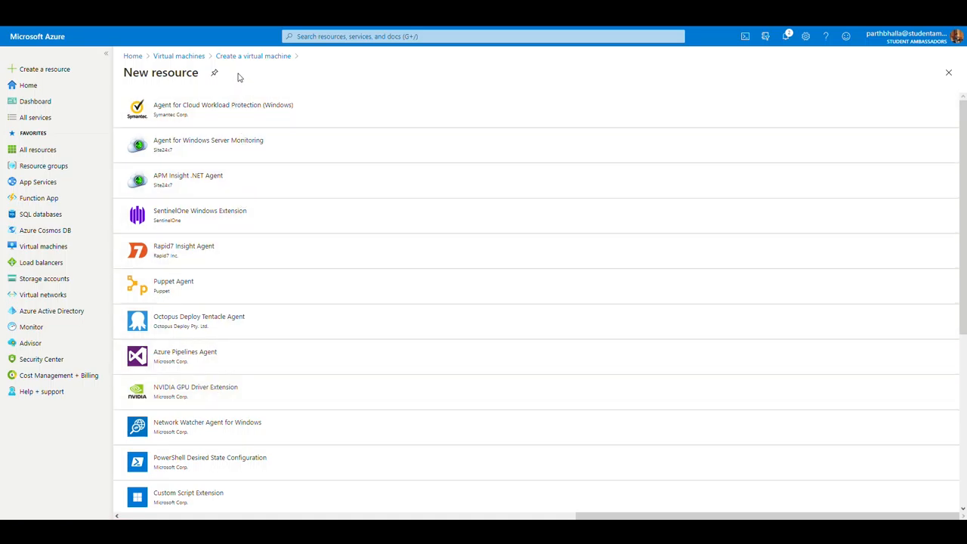
mouse_move(220, 92)
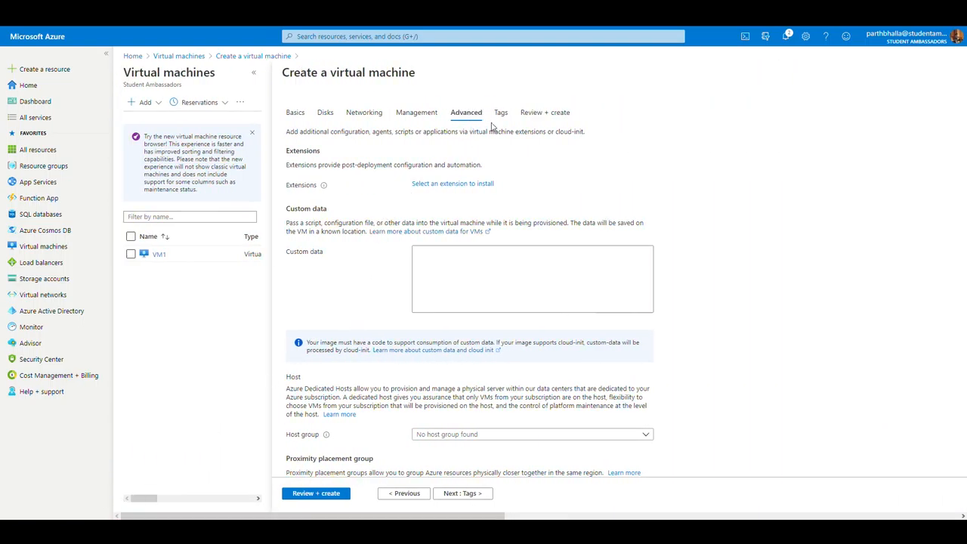
left_click(500, 112)
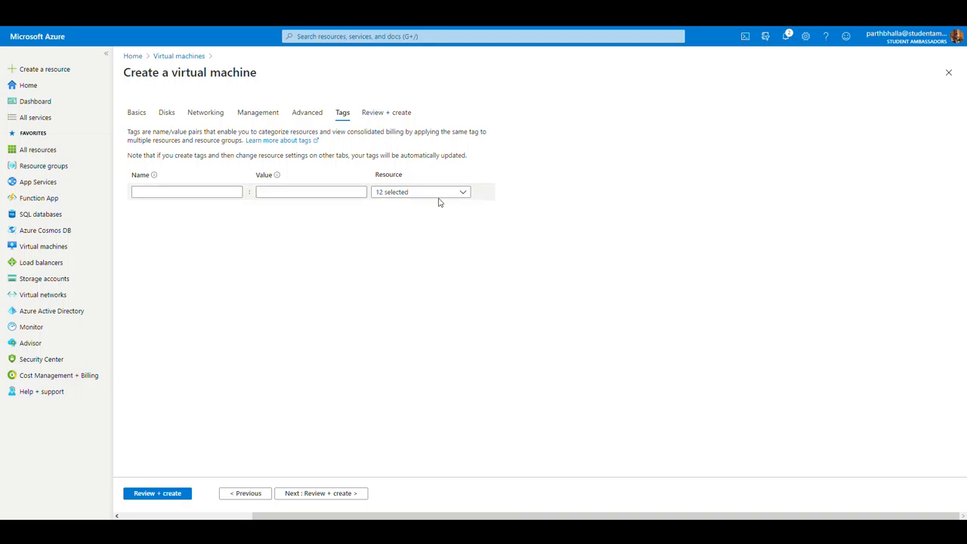
mouse_move(410, 129)
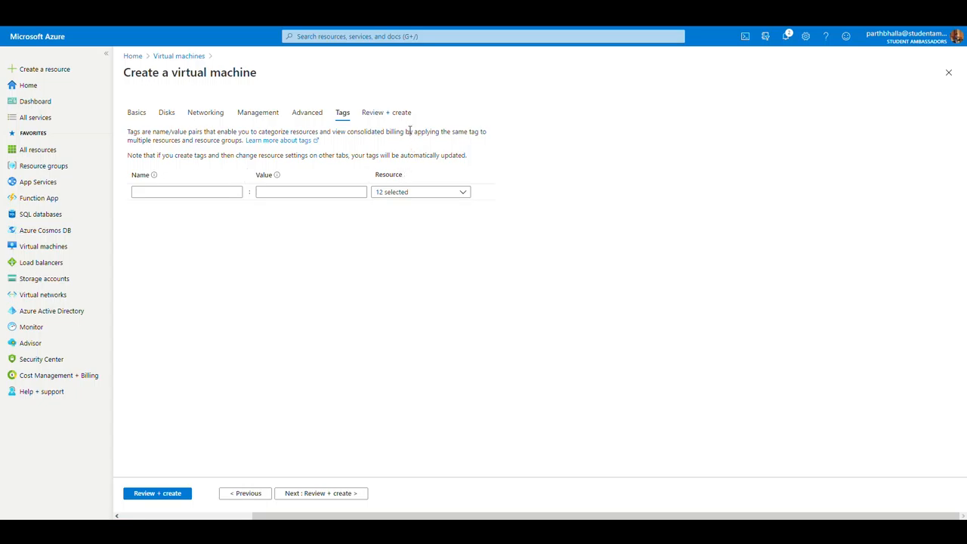
left_click(385, 112)
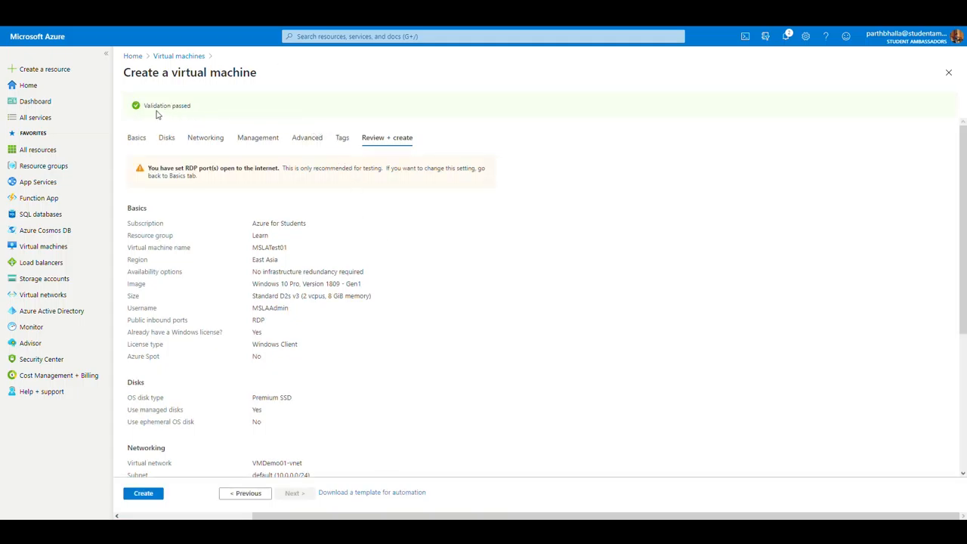
- Review the validated MSLATest01 summary and create the deployment
scroll("down", 3)
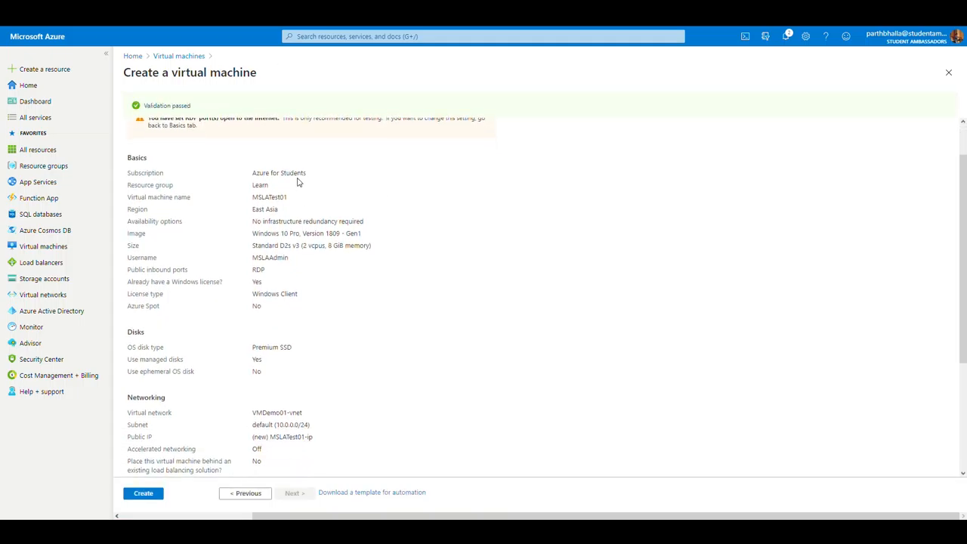
scroll("down", 3)
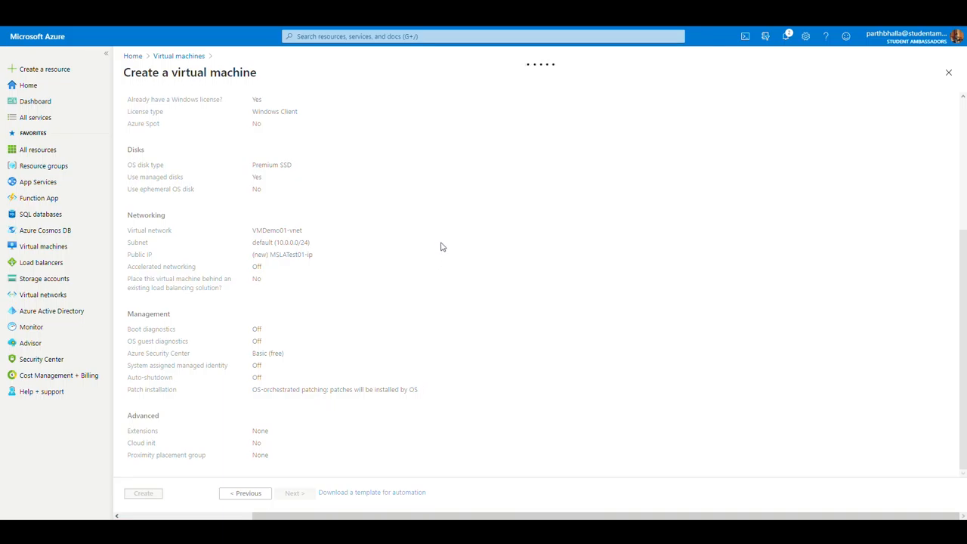
left_click(142, 493)
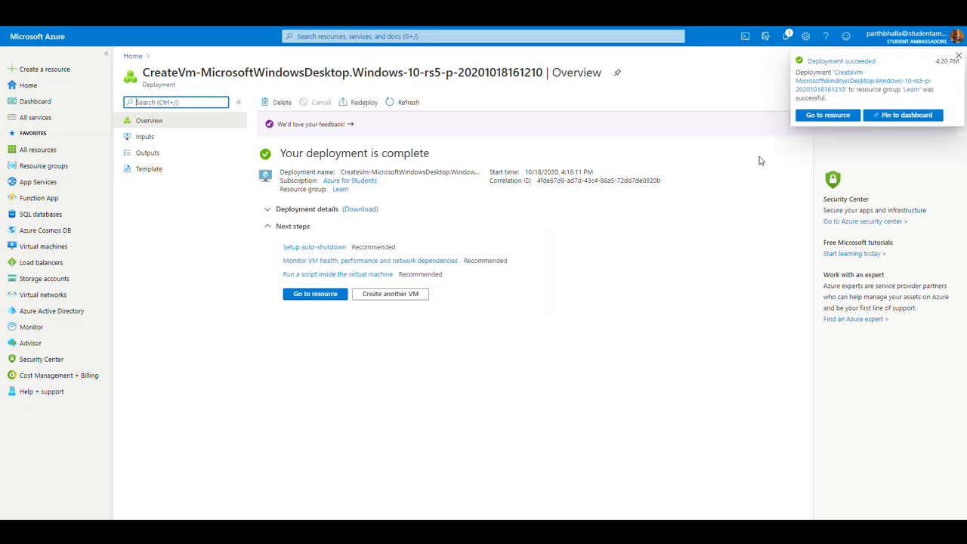
mouse_move(668, 194)
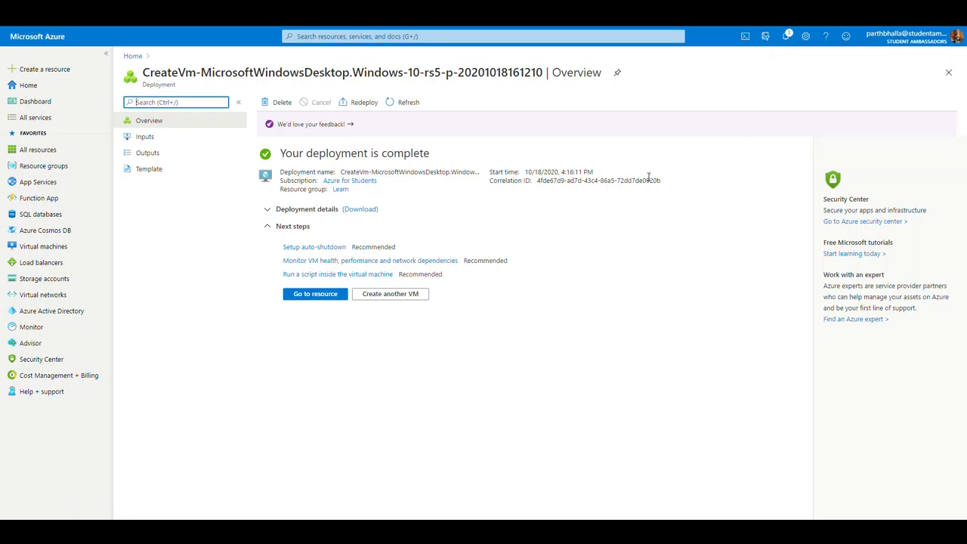
mouse_move(315, 293)
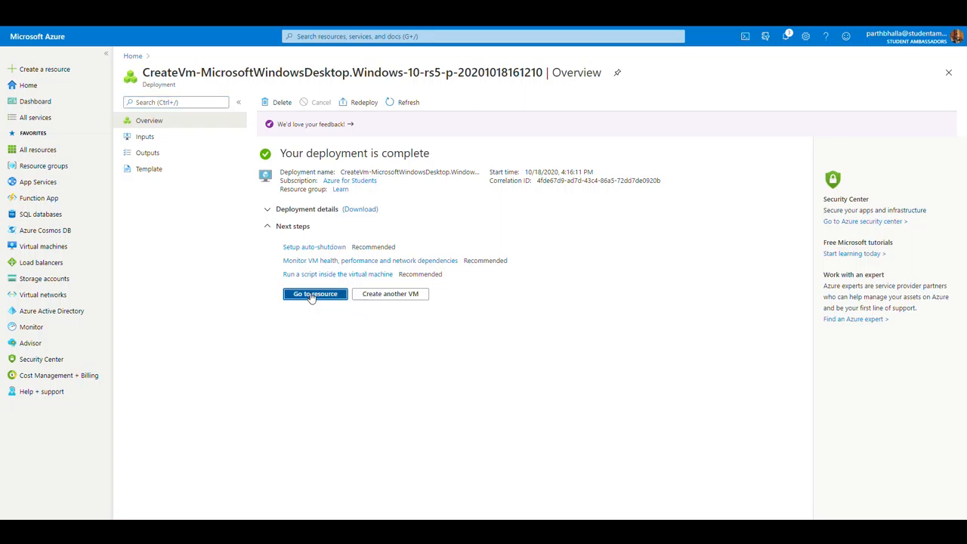
left_click(314, 293)
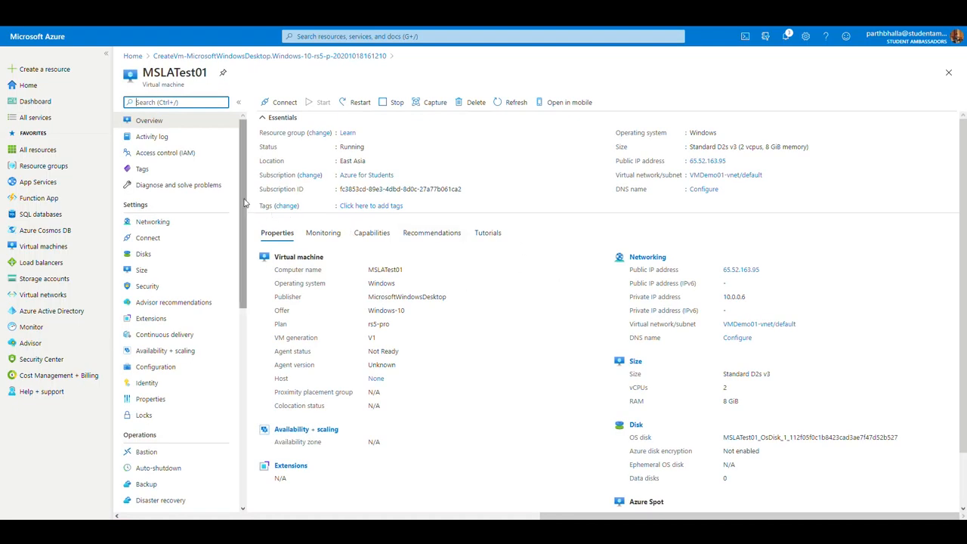
scroll("down", 3)
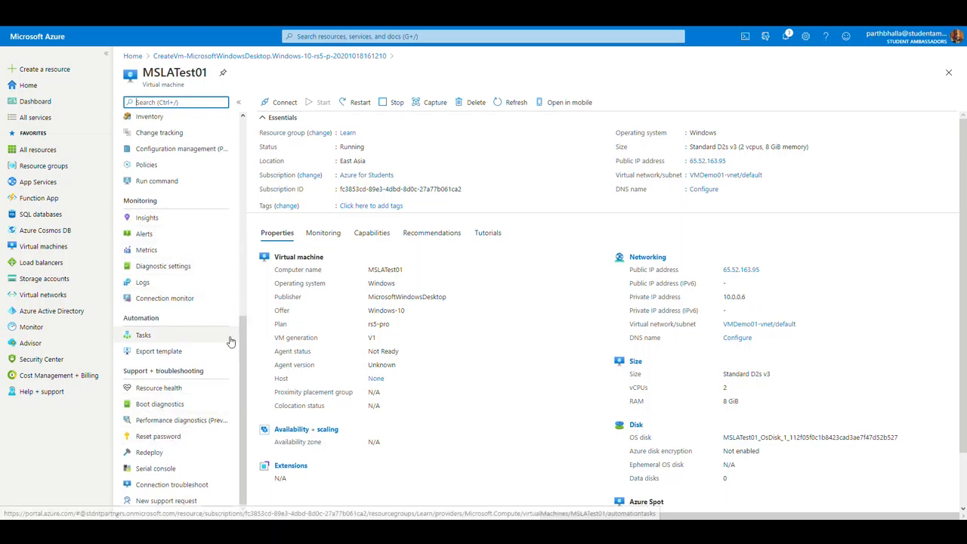
scroll("up", 3)
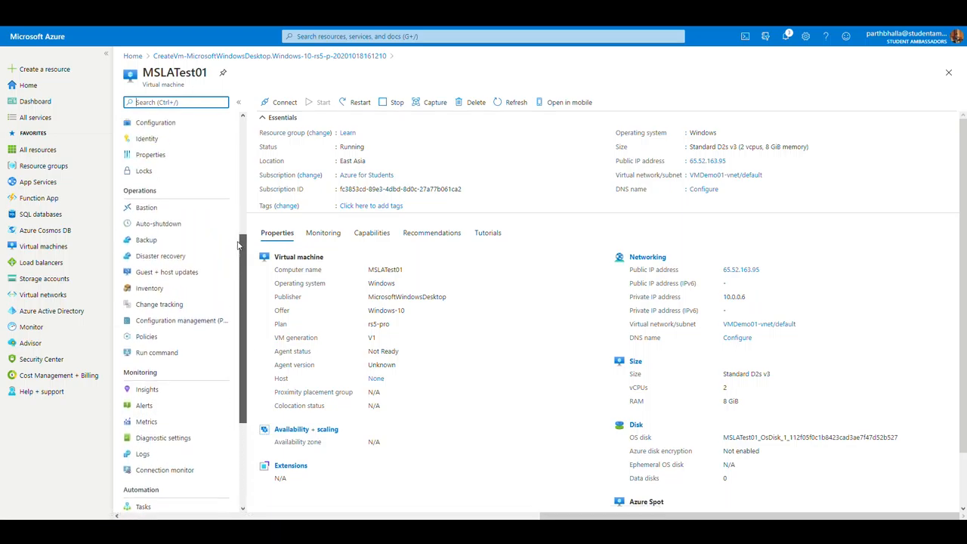
scroll("up", 3)
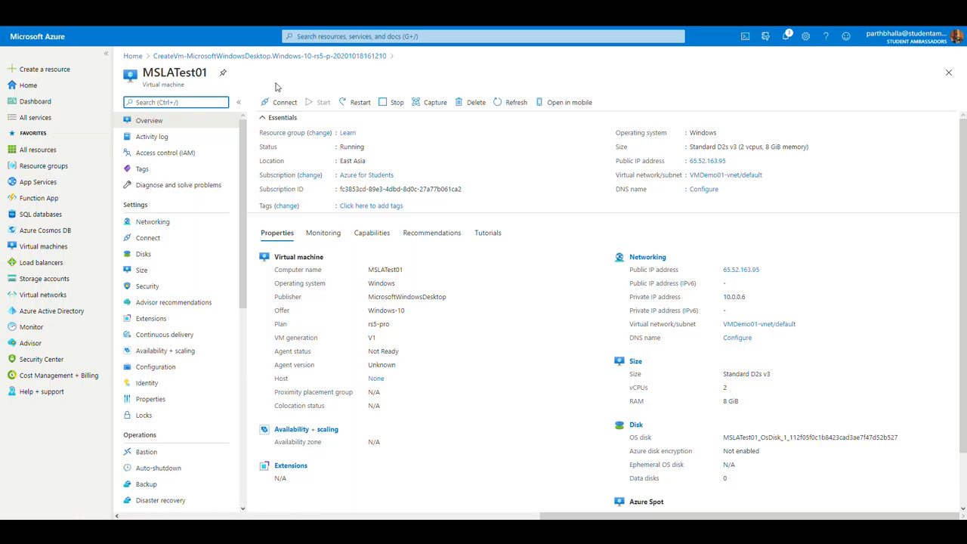
mouse_move(318, 108)
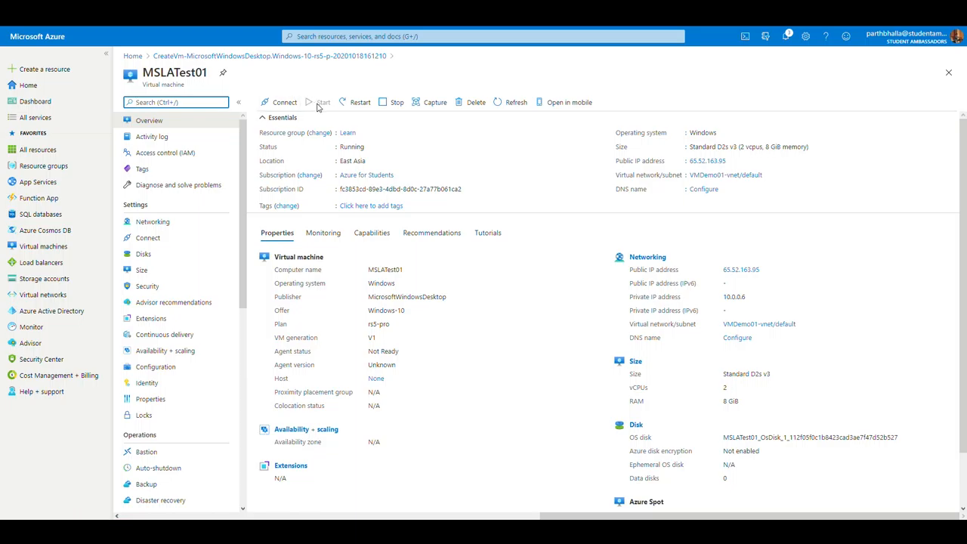
mouse_move(352, 147)
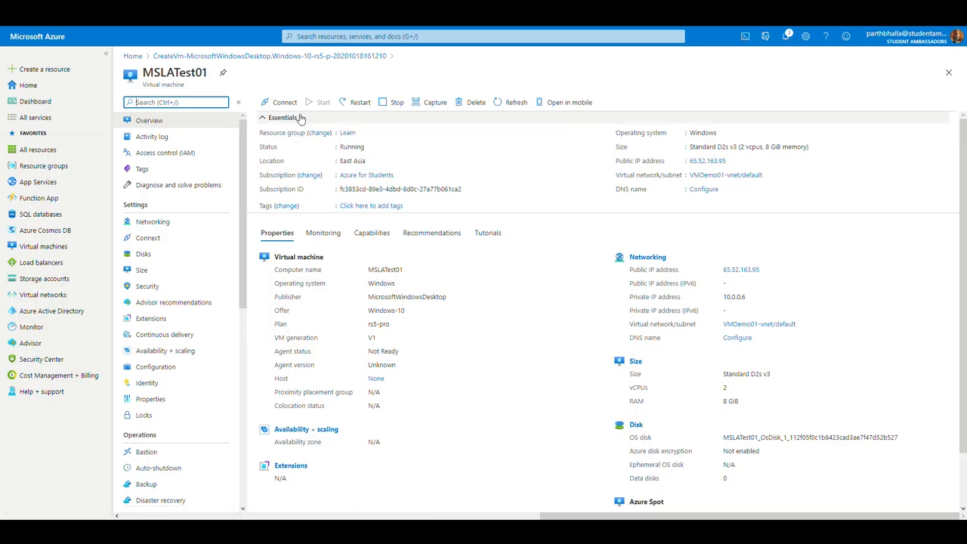
mouse_move(284, 102)
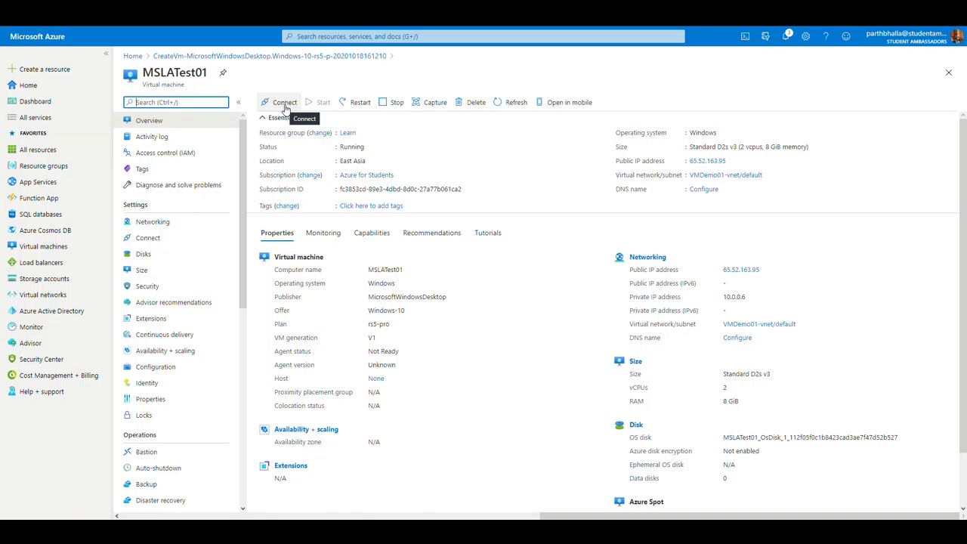
- Show the connection methods for MSLATest01 — RDP, SSH and Bastion
left_click(285, 102)
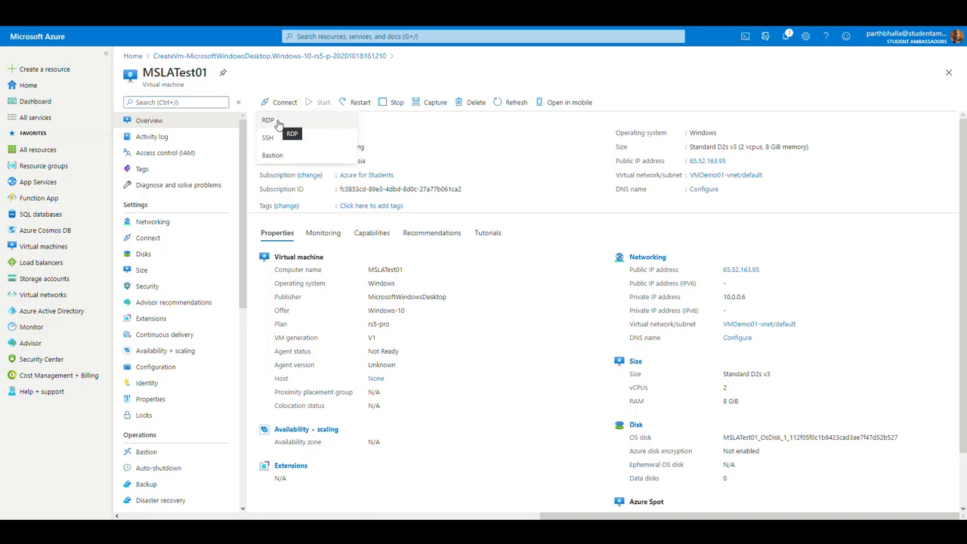
mouse_move(266, 137)
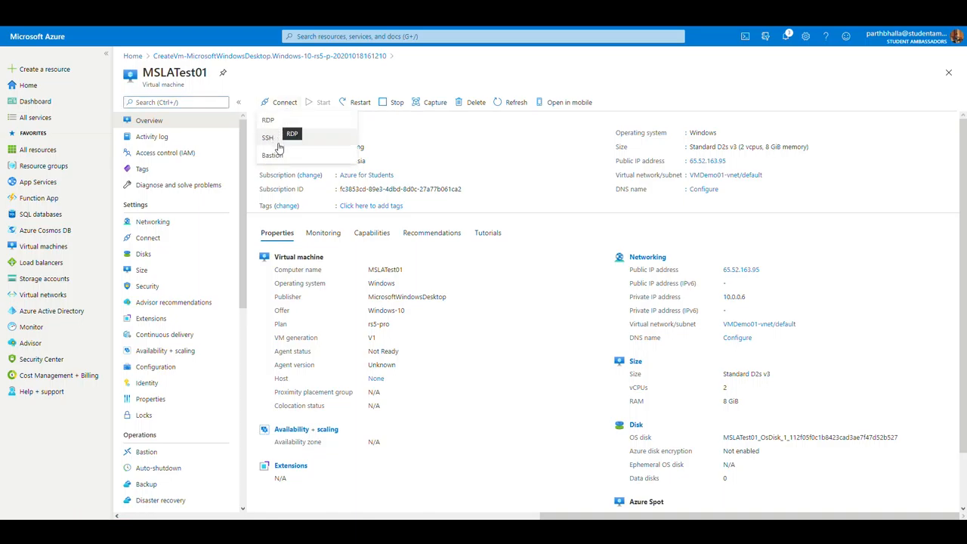
mouse_move(272, 155)
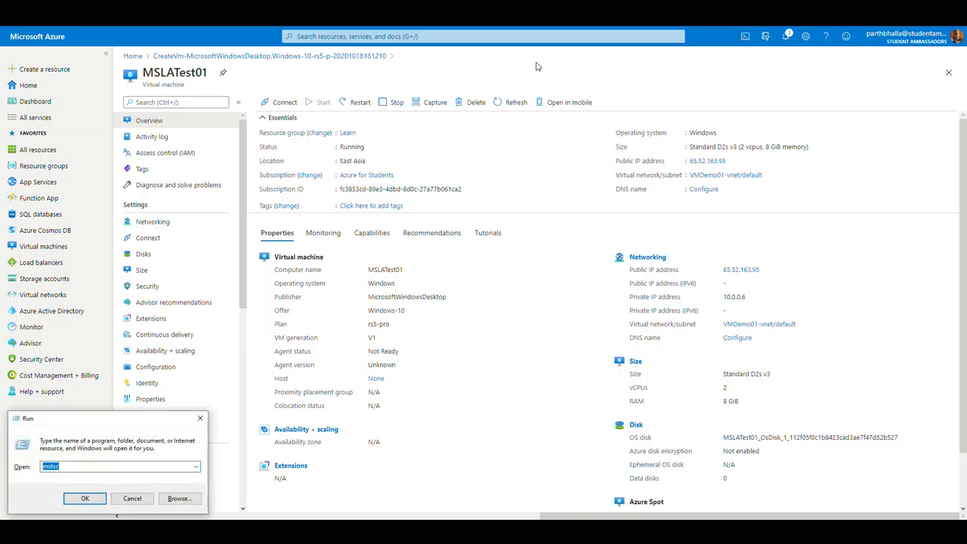
left_click(84, 498)
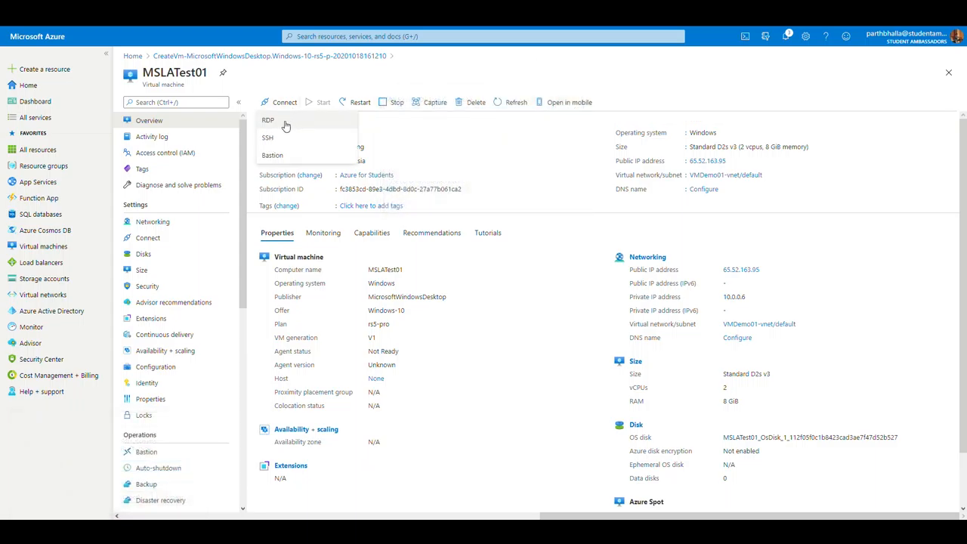
- Choose RDP and download the MSLATest01 RDP connection file
left_click(267, 120)
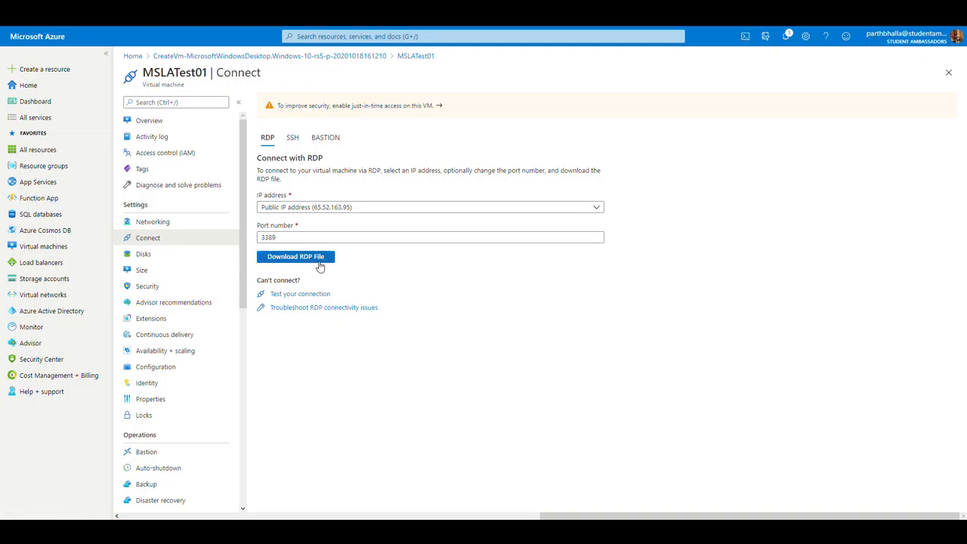
mouse_move(318, 266)
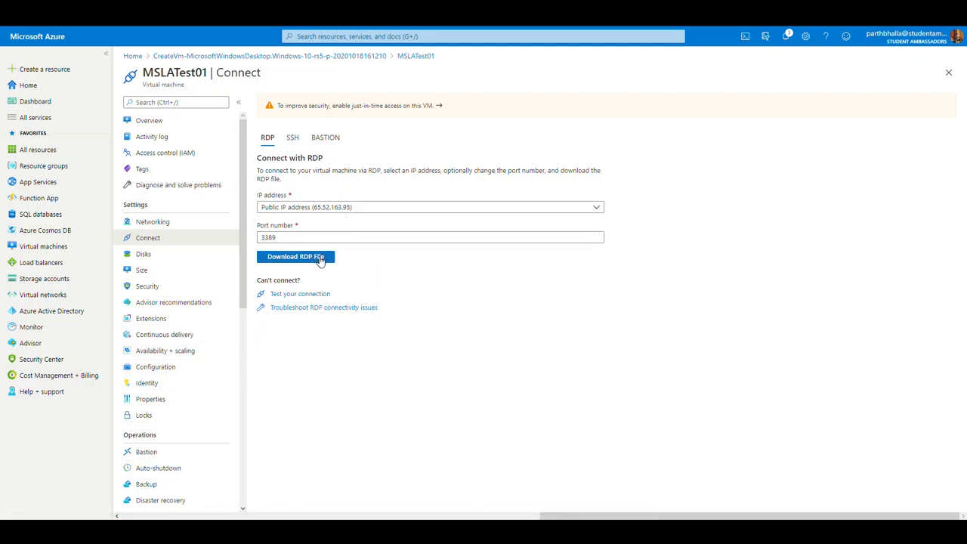
left_click(295, 256)
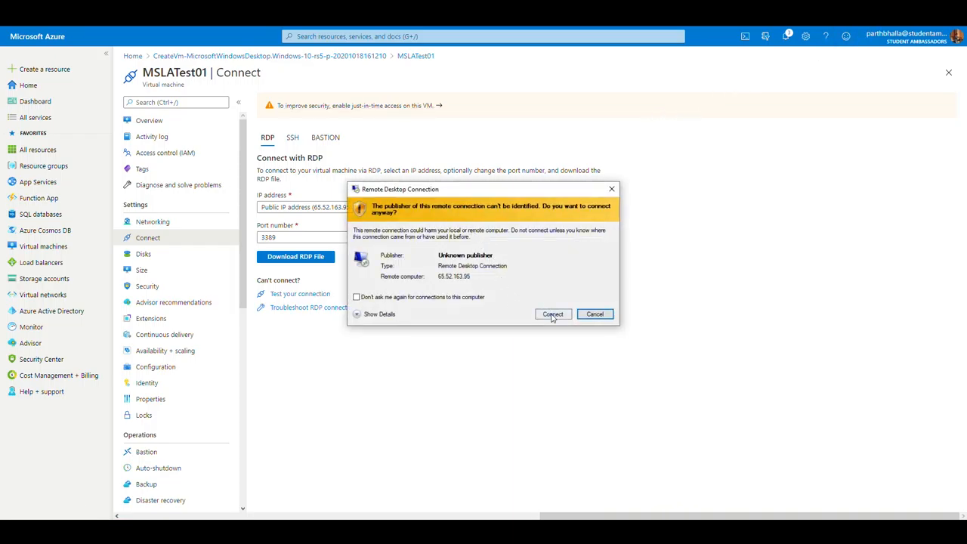
- Sign in to MSLATest01 as MSLAAdmin with its password and accept the certificate warning
left_click(552, 314)
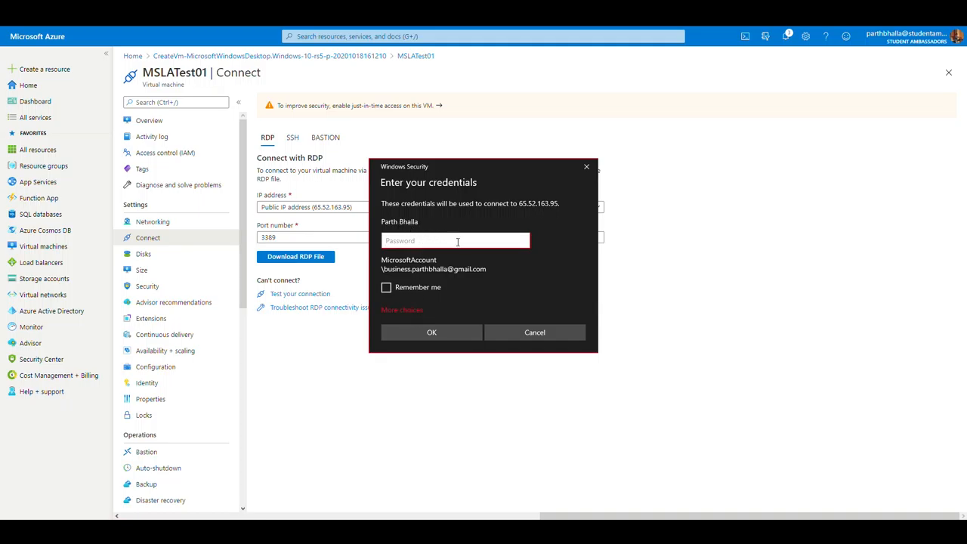
left_click(402, 309)
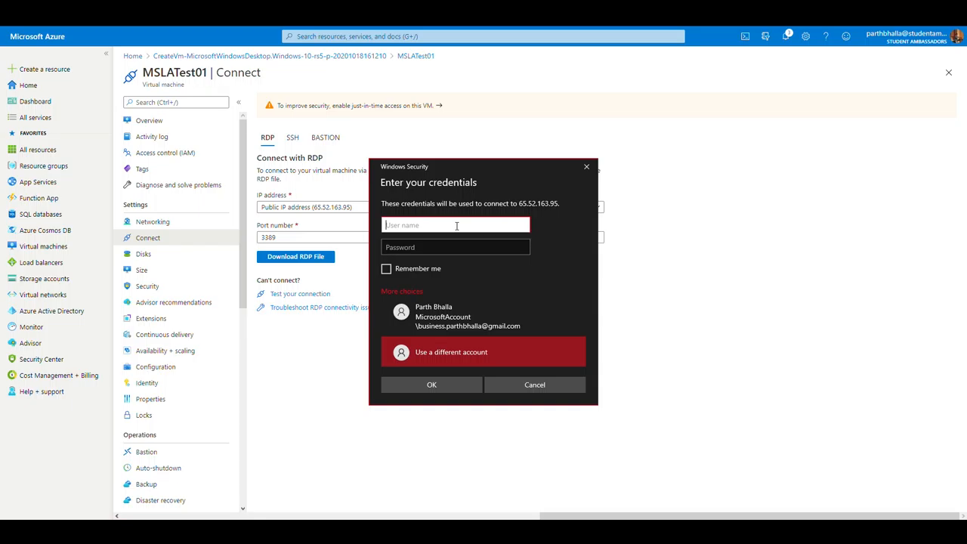
type("MSLAA")
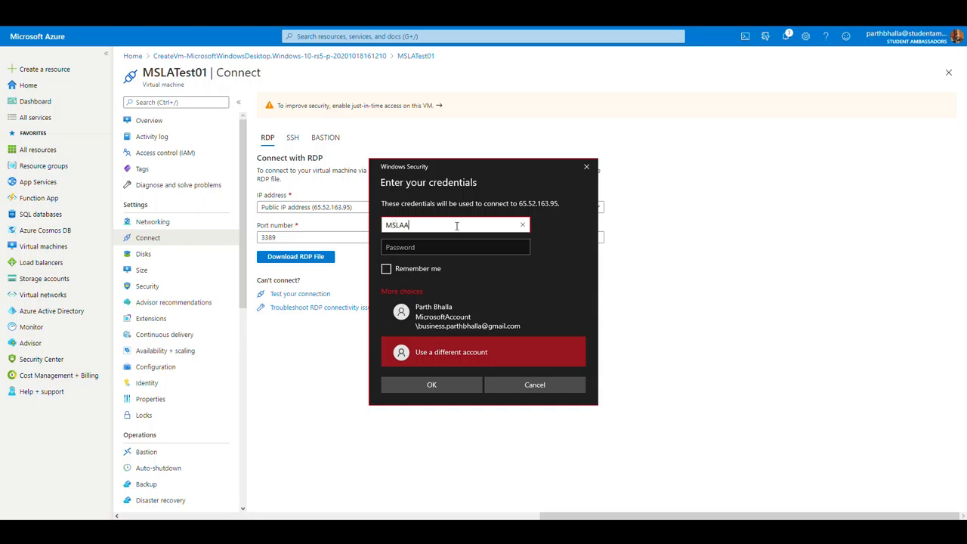
type("dmin")
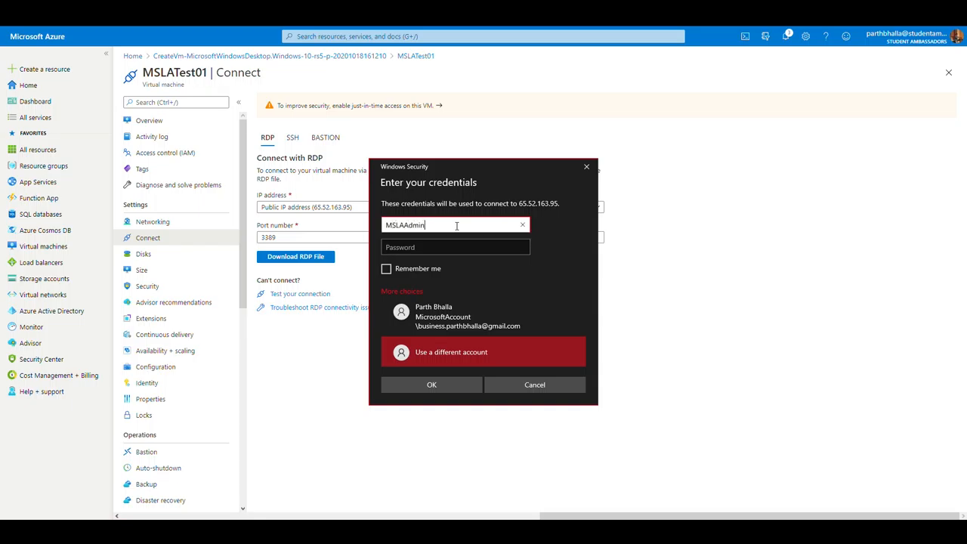
type("••••")
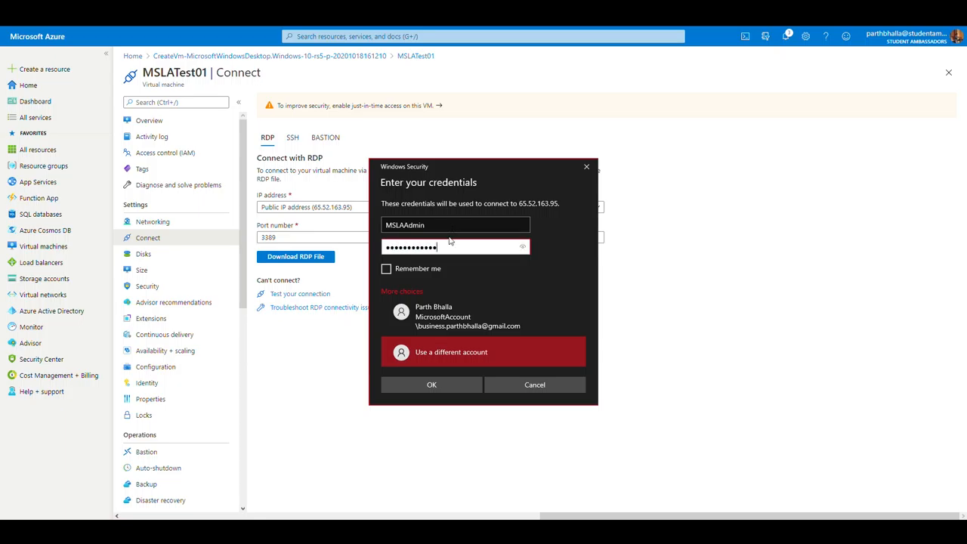
left_click(432, 384)
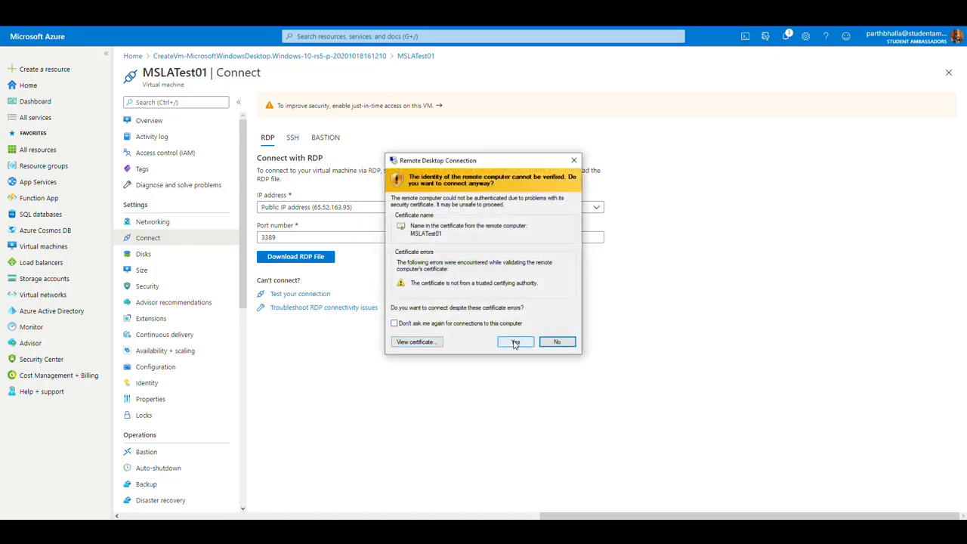
left_click(515, 341)
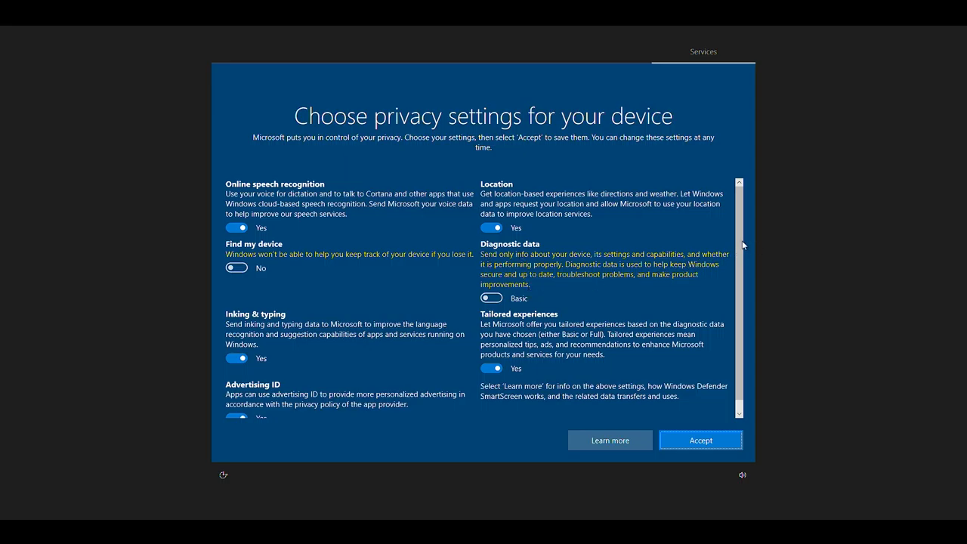
- Accept the 'Choose privacy settings for your device' screen on the VM
scroll("down", 3)
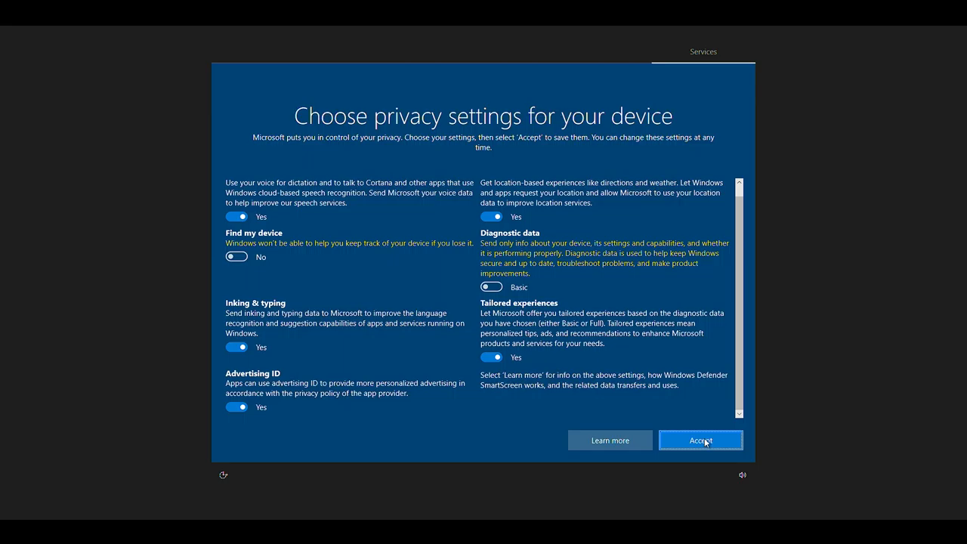
left_click(699, 440)
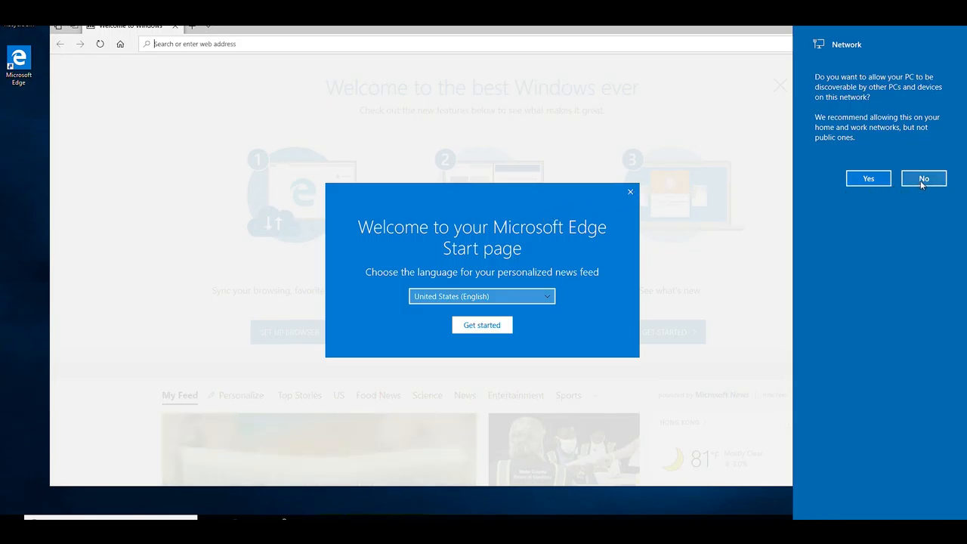
- Decline network discoverability and close the Edge welcome window
left_click(923, 178)
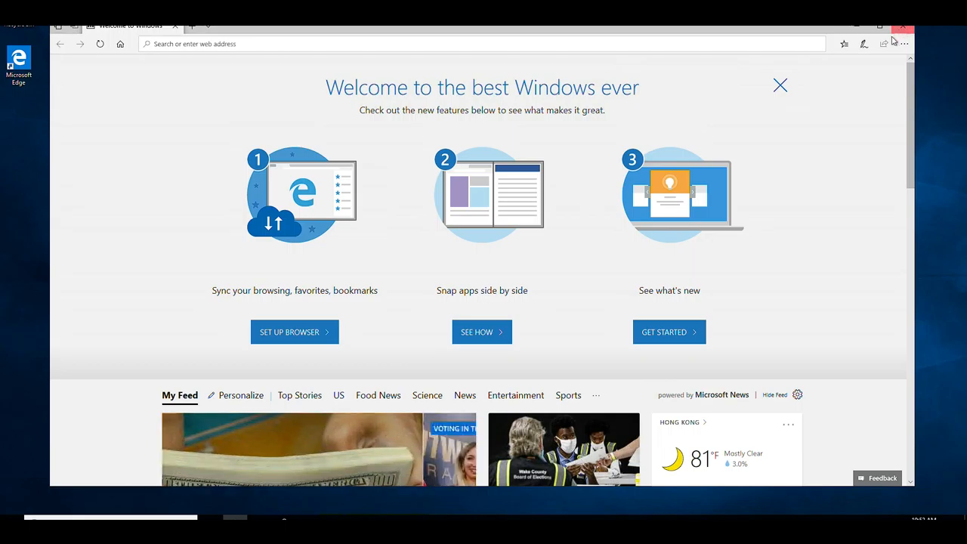
left_click(902, 27)
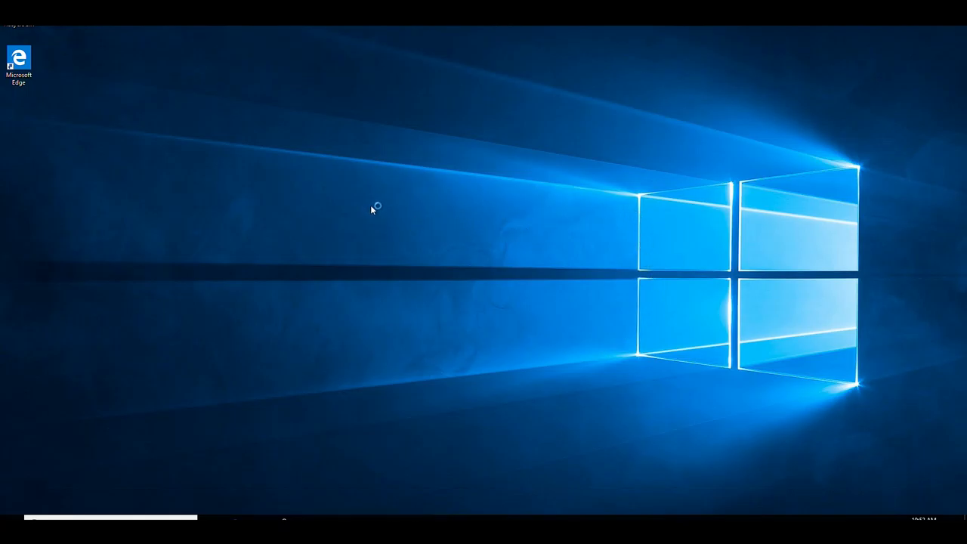
mouse_move(506, 229)
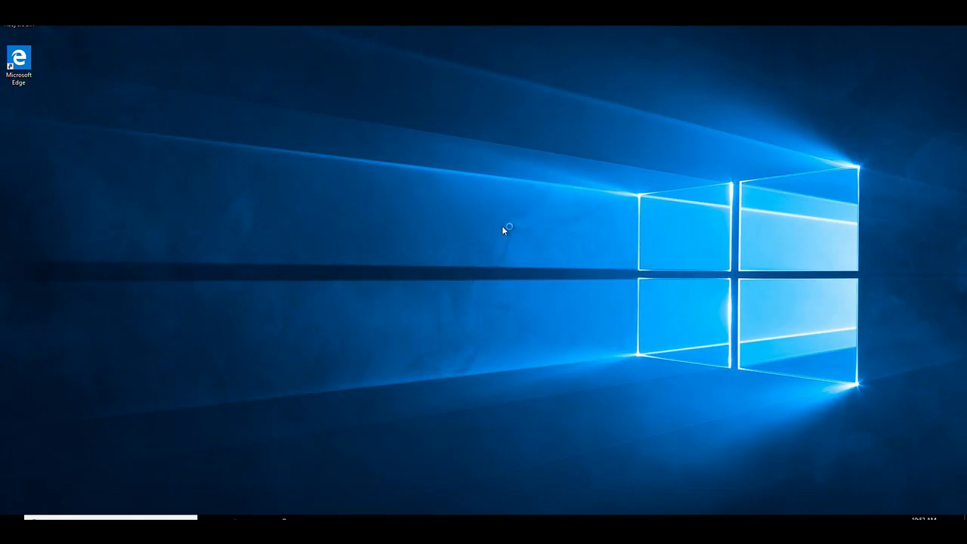
mouse_move(477, 256)
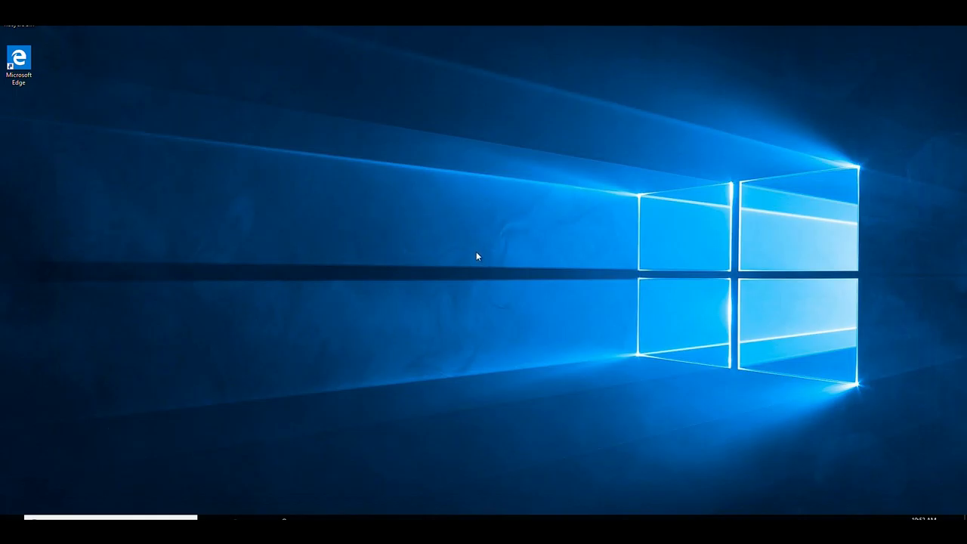
mouse_move(483, 262)
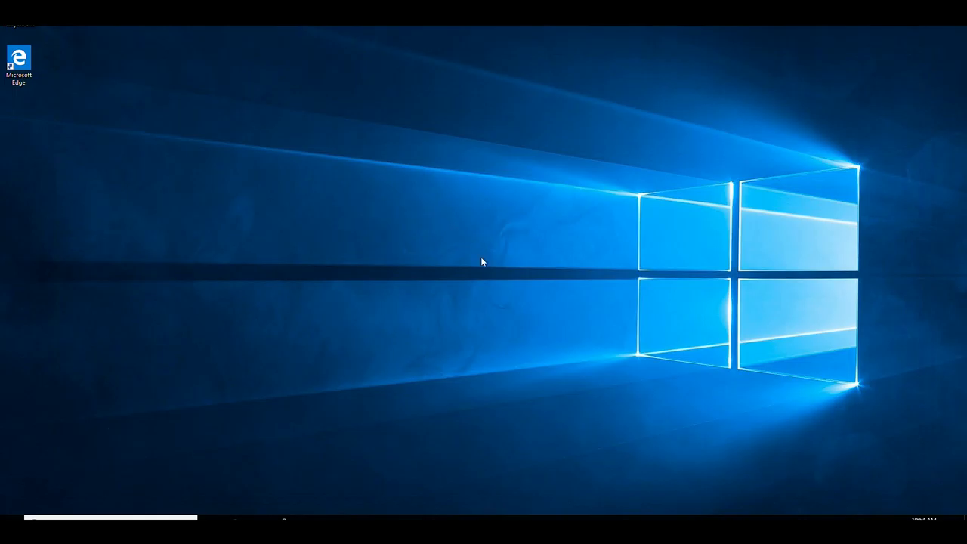
mouse_move(463, 234)
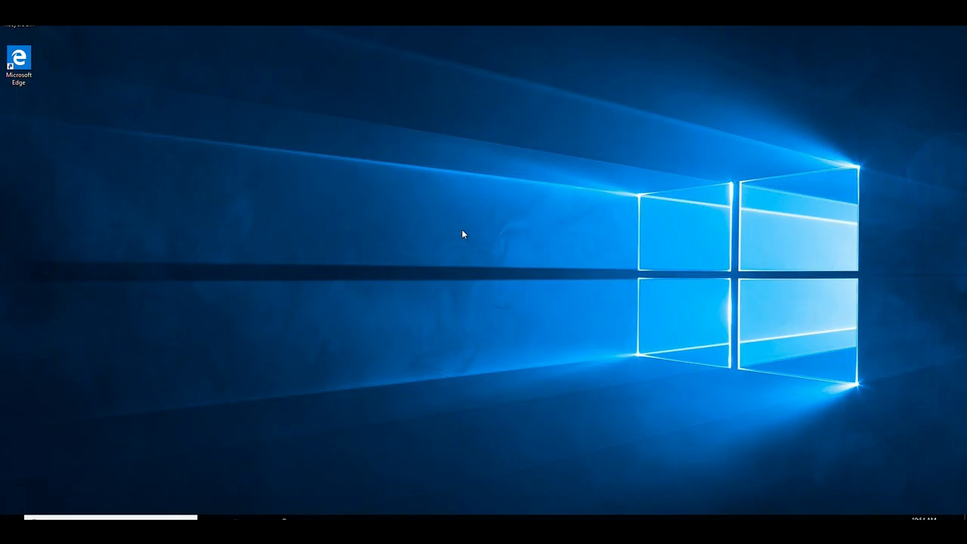
mouse_move(456, 234)
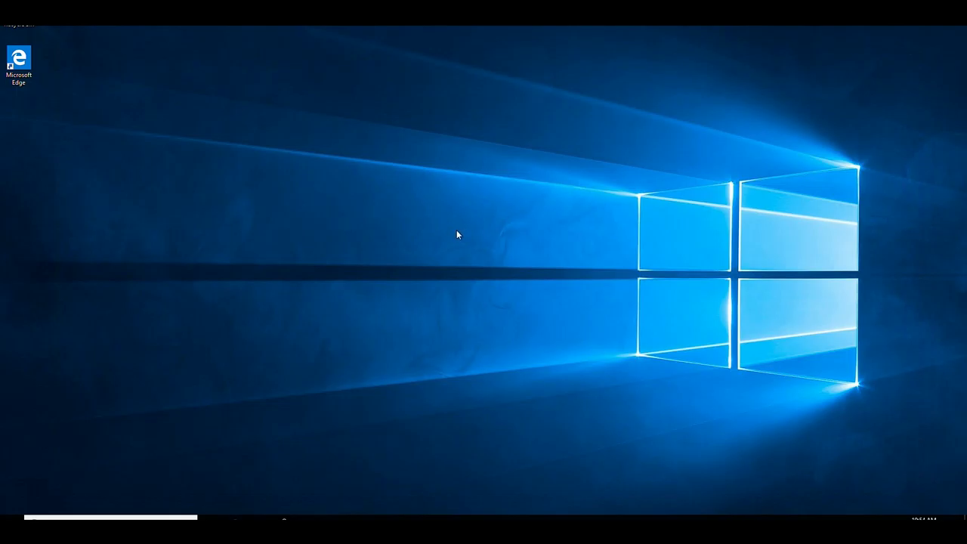